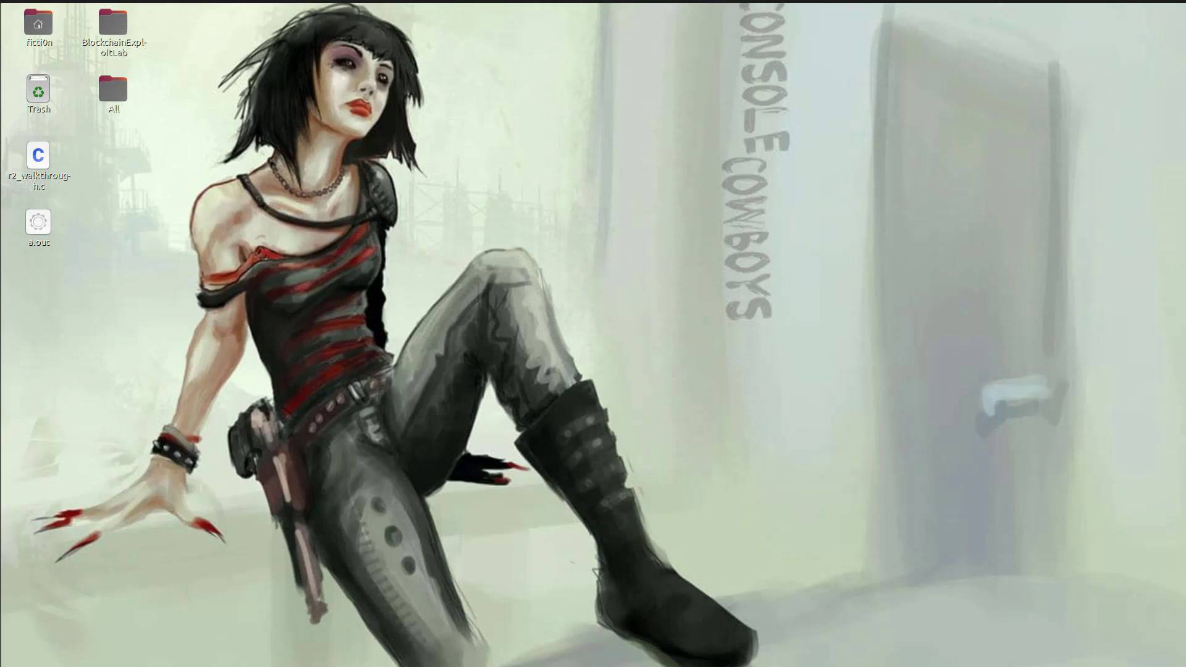
pyautogui.moveTo(68, 421)
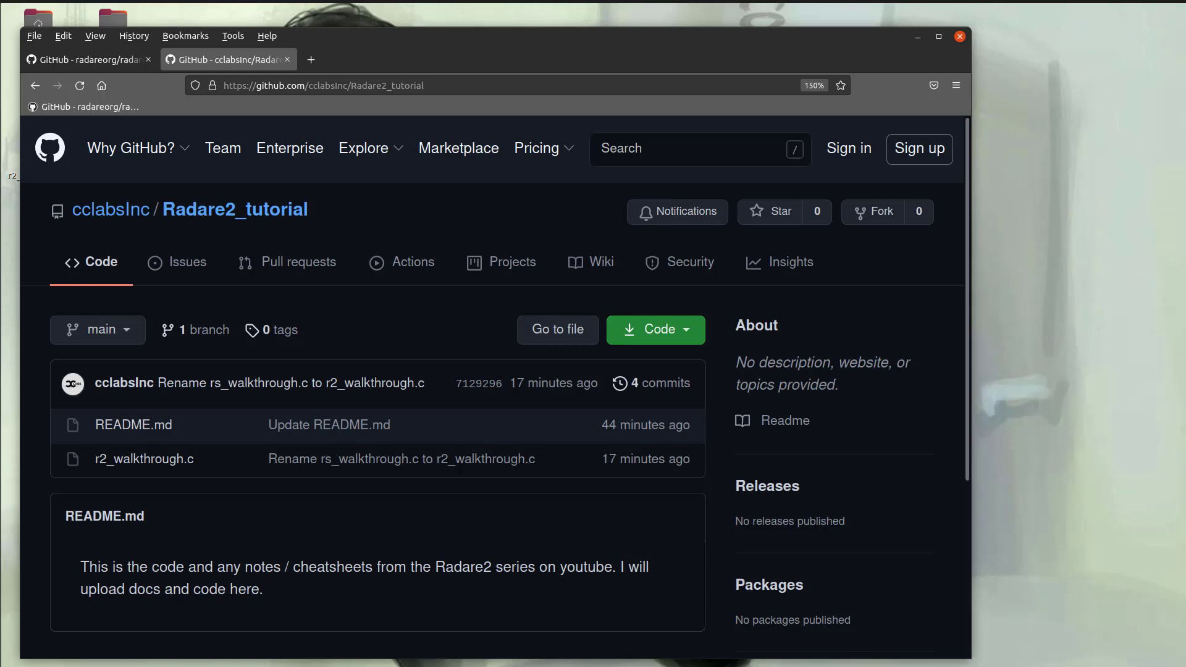
pyautogui.moveTo(144, 458)
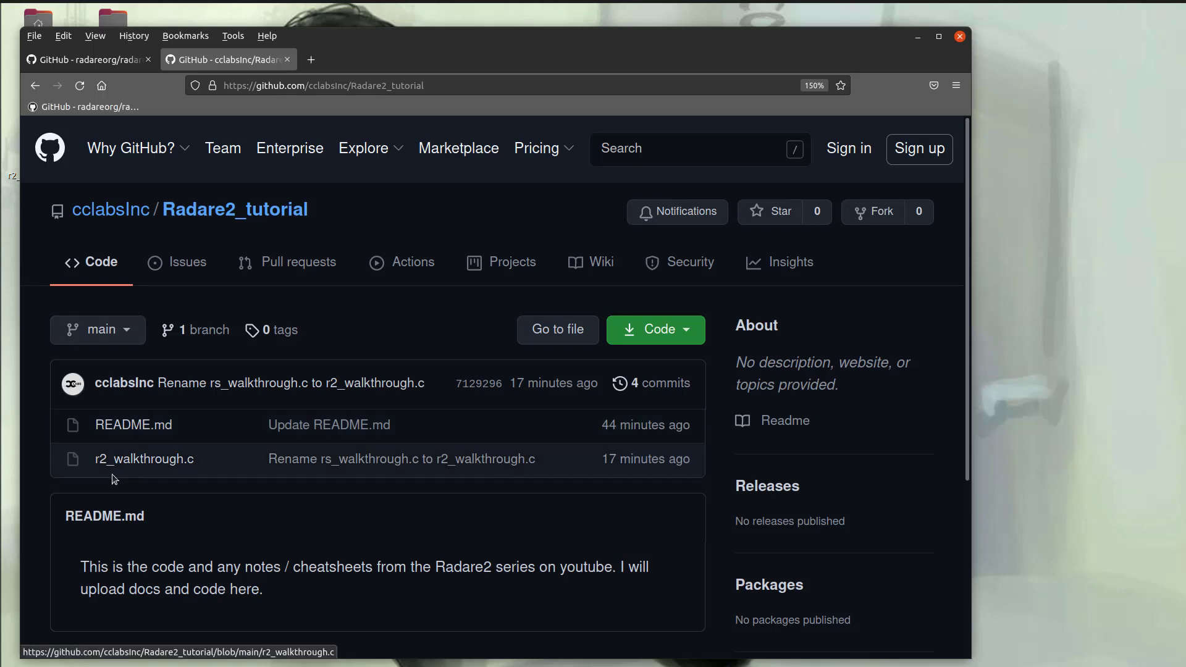
# - Open r2_walkthrough.c from the Radare2_tutorial repository's file list on GitHub
pyautogui.click(144, 459)
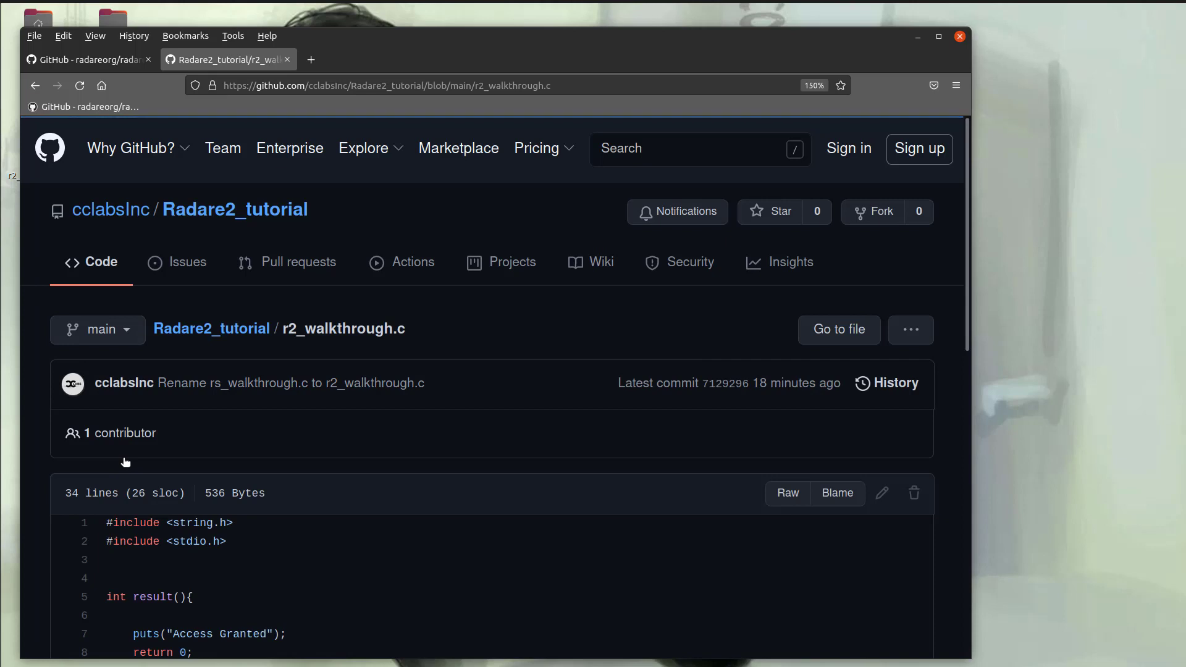
pyautogui.moveTo(250, 562)
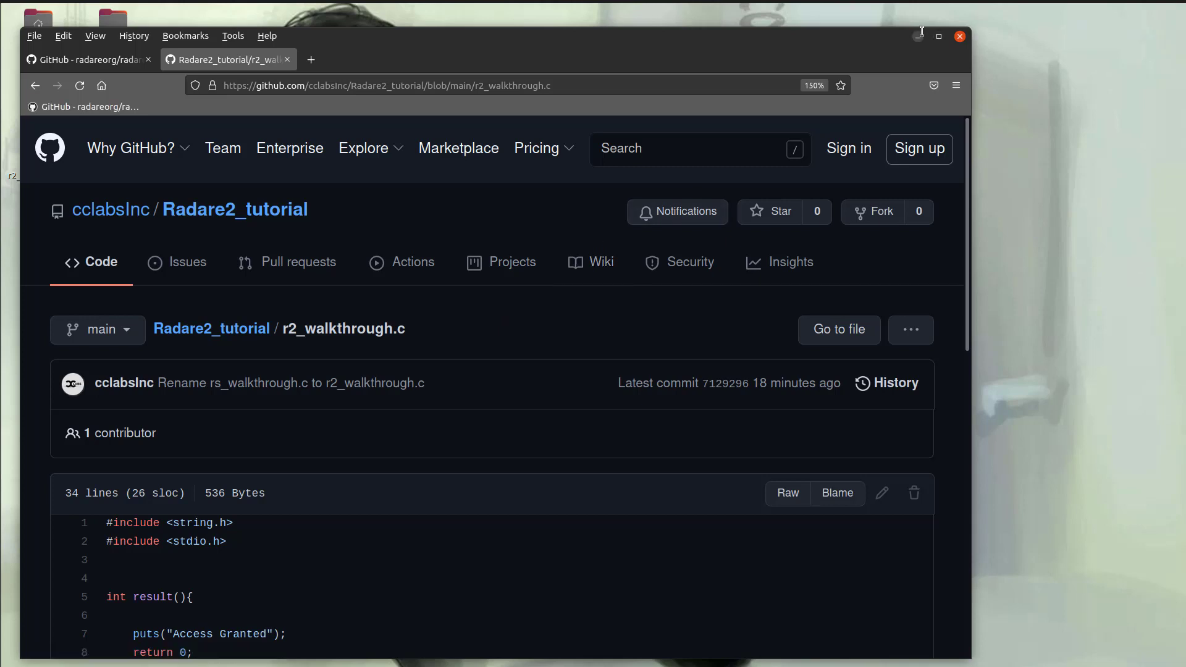
pyautogui.moveTo(920, 37)
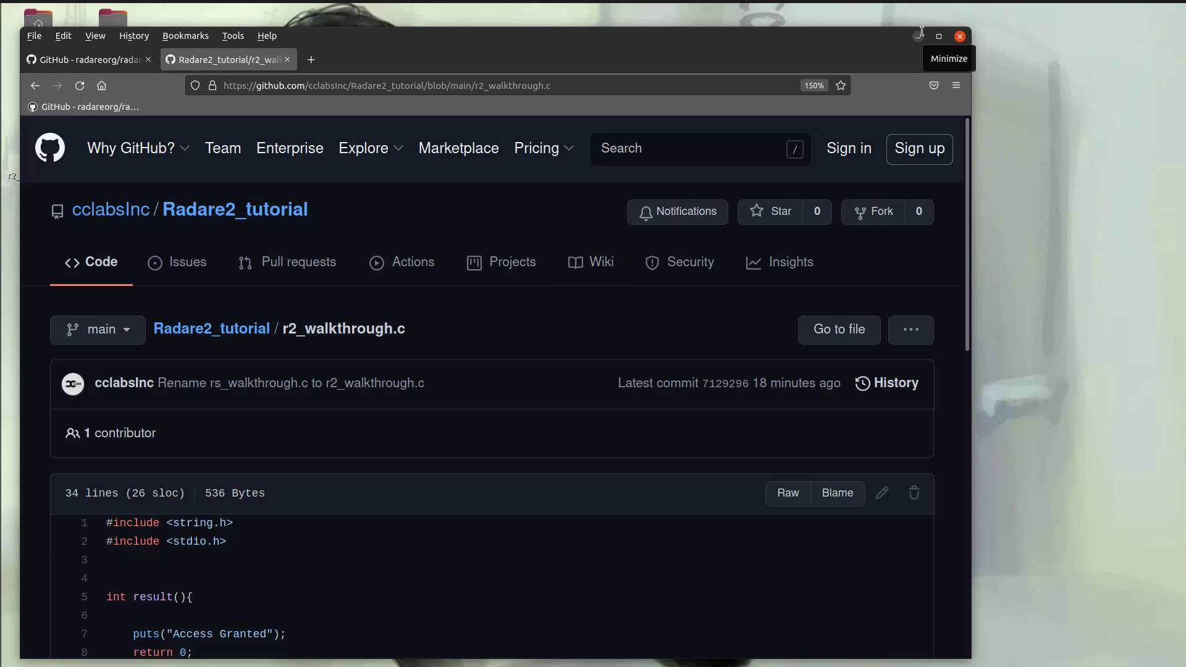
# - Compile r2_walkthrough.c with gcc and run the resulting ./a.out in the terminal
pyautogui.click(947, 36)
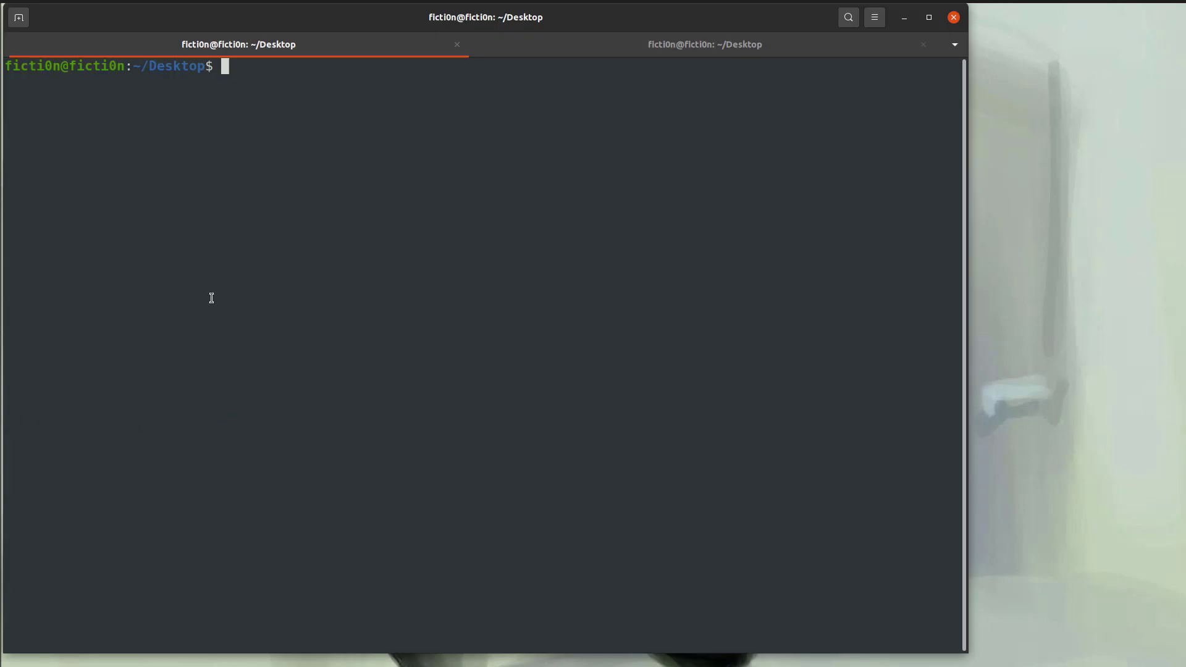
pyautogui.write('gcc r2_walkthrough.c')
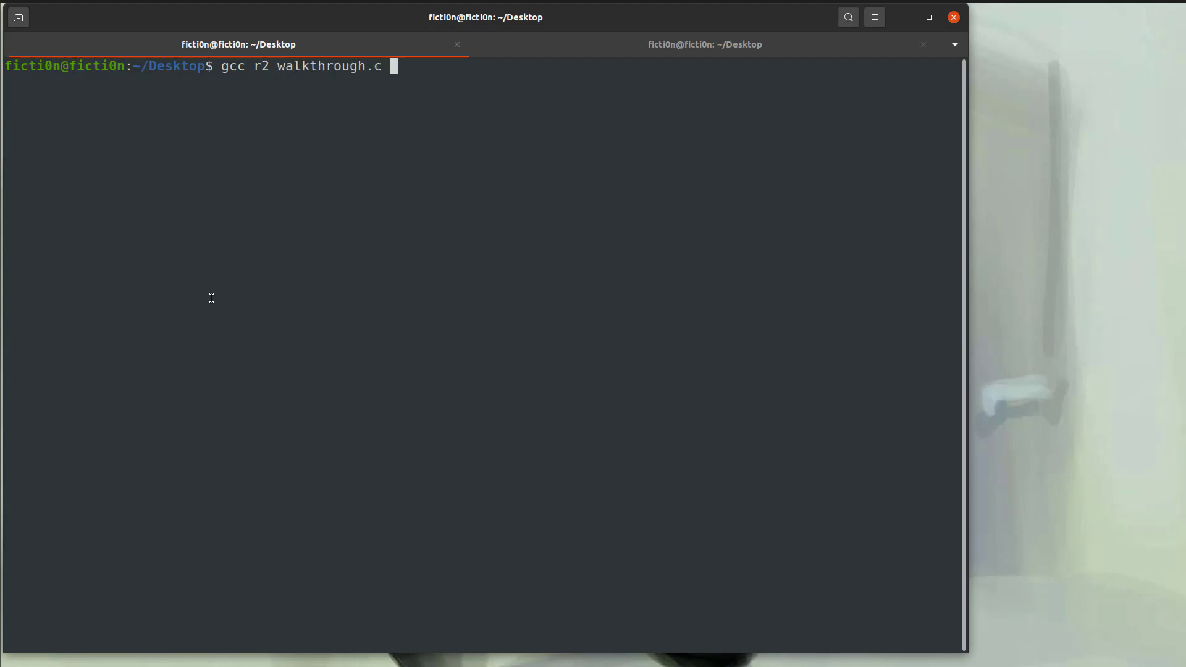
pyautogui.press('Return')
pyautogui.write('ls')
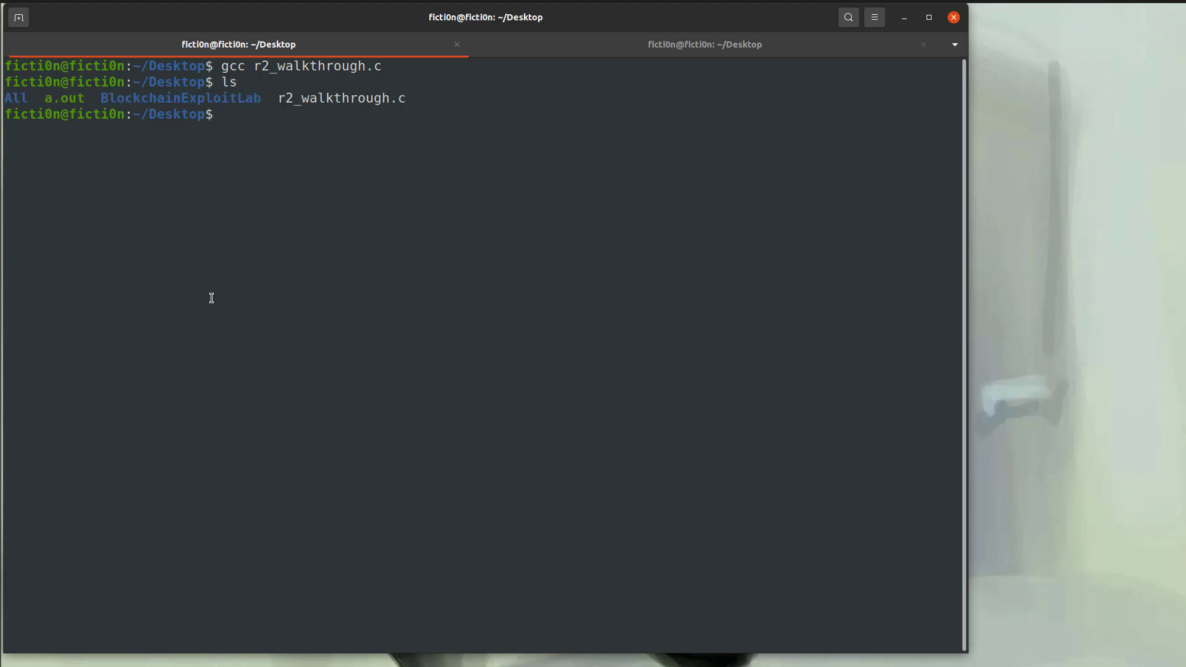
pyautogui.write('./a.out')
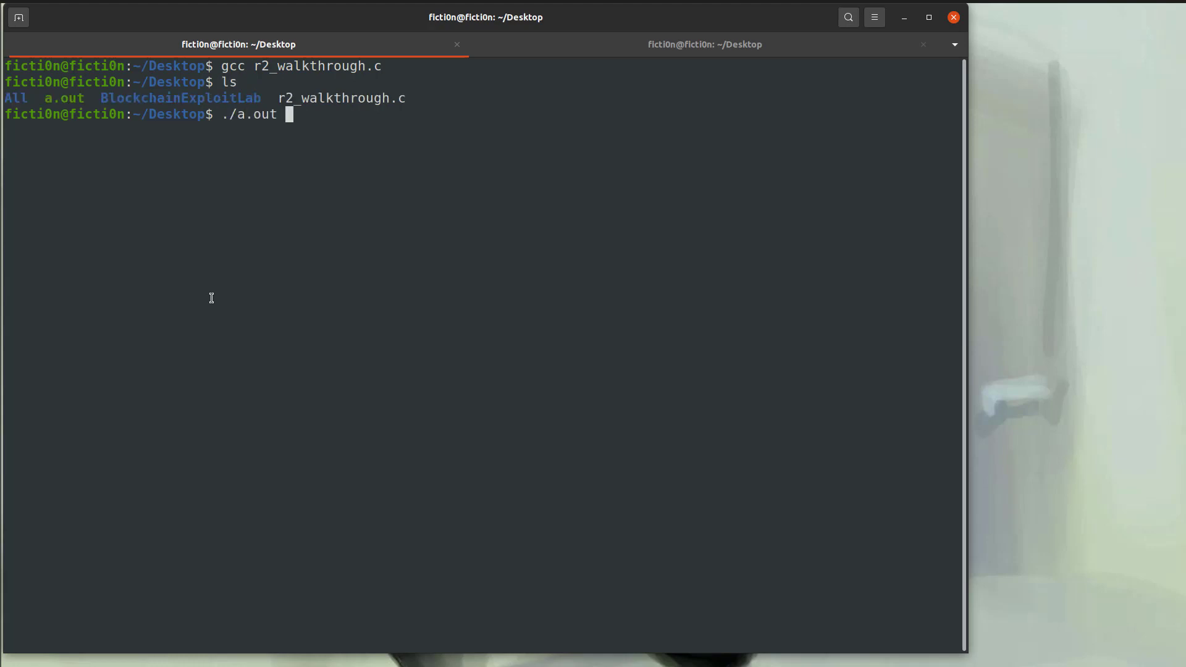
pyautogui.press('Return')
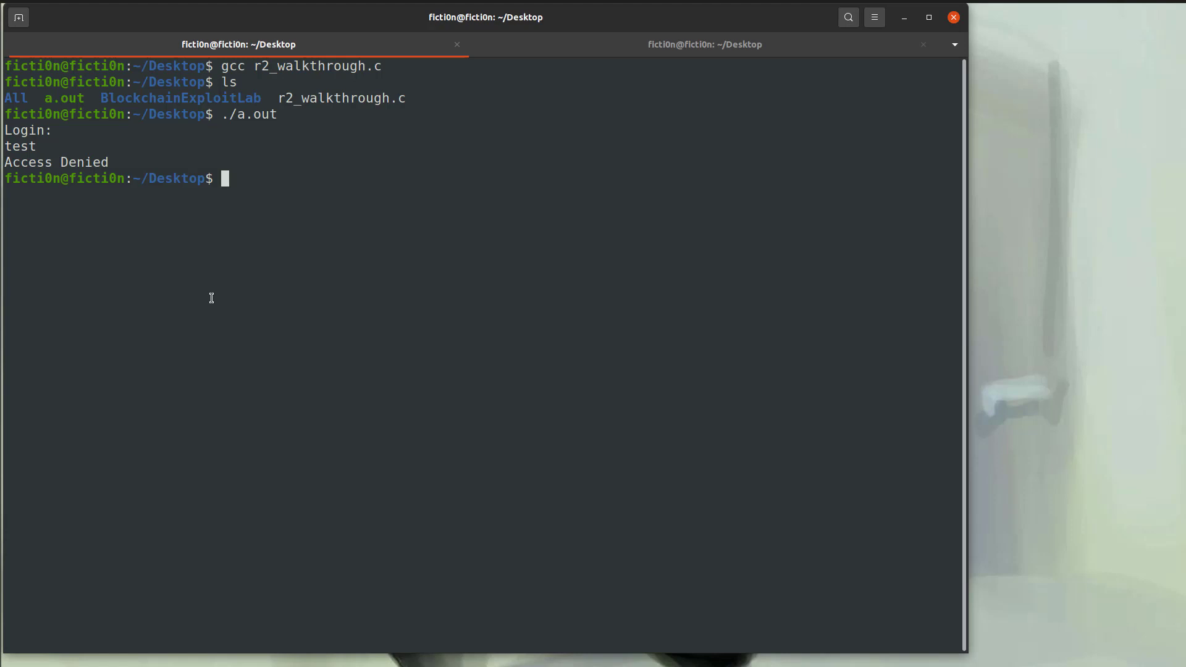
# - Load a.out with r2 and run the aaa full analysis
pyautogui.write('r2 a.out')
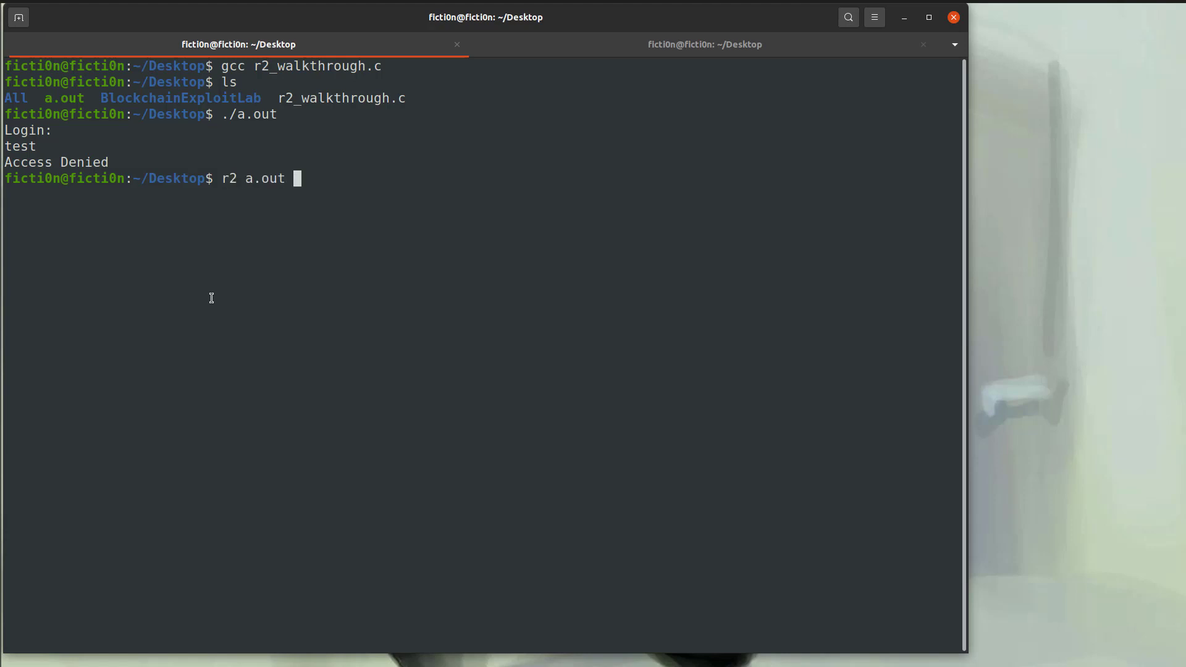
pyautogui.press('Return')
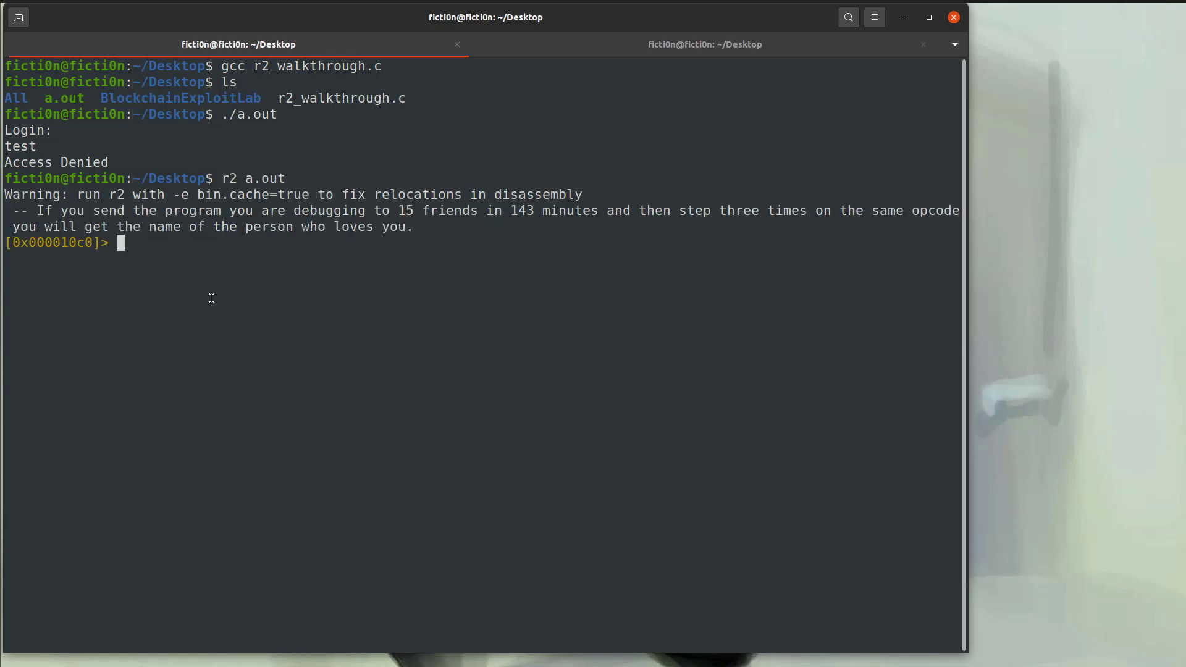
pyautogui.press('Return')
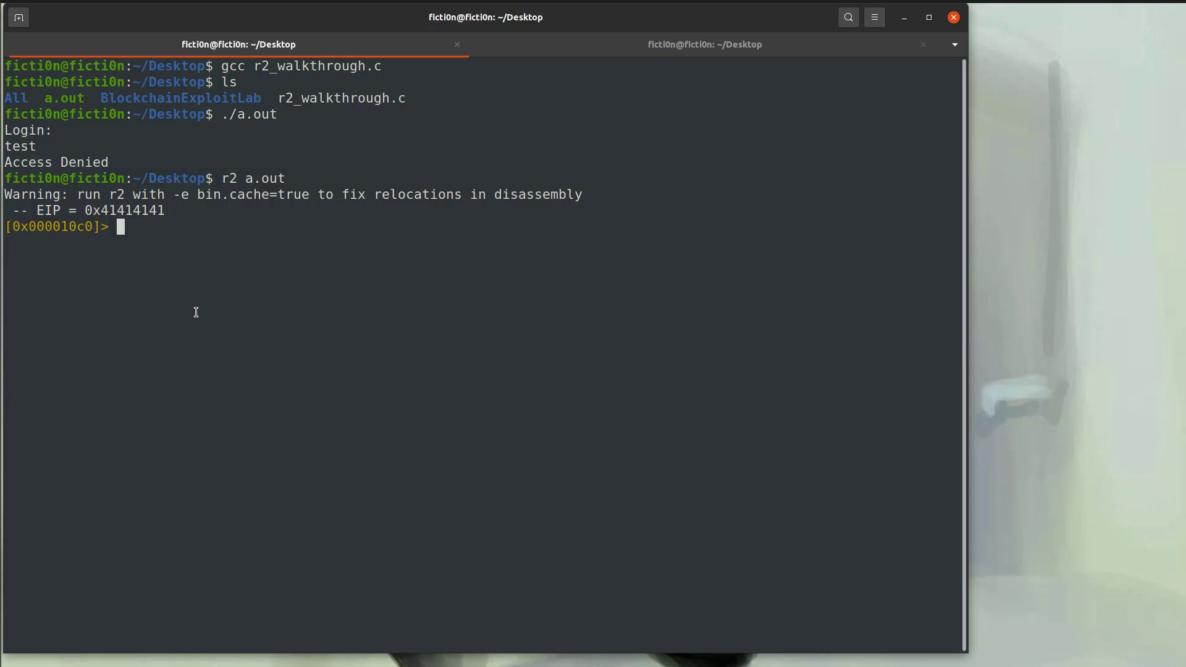
pyautogui.write('aaa')
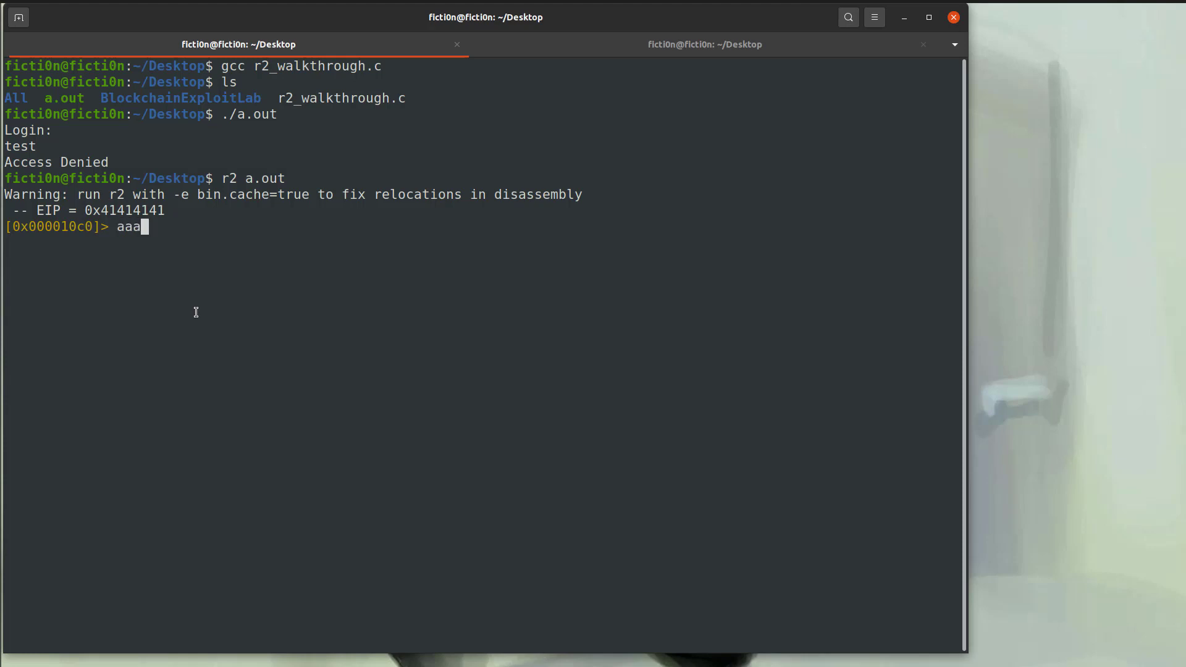
pyautogui.press('Return')
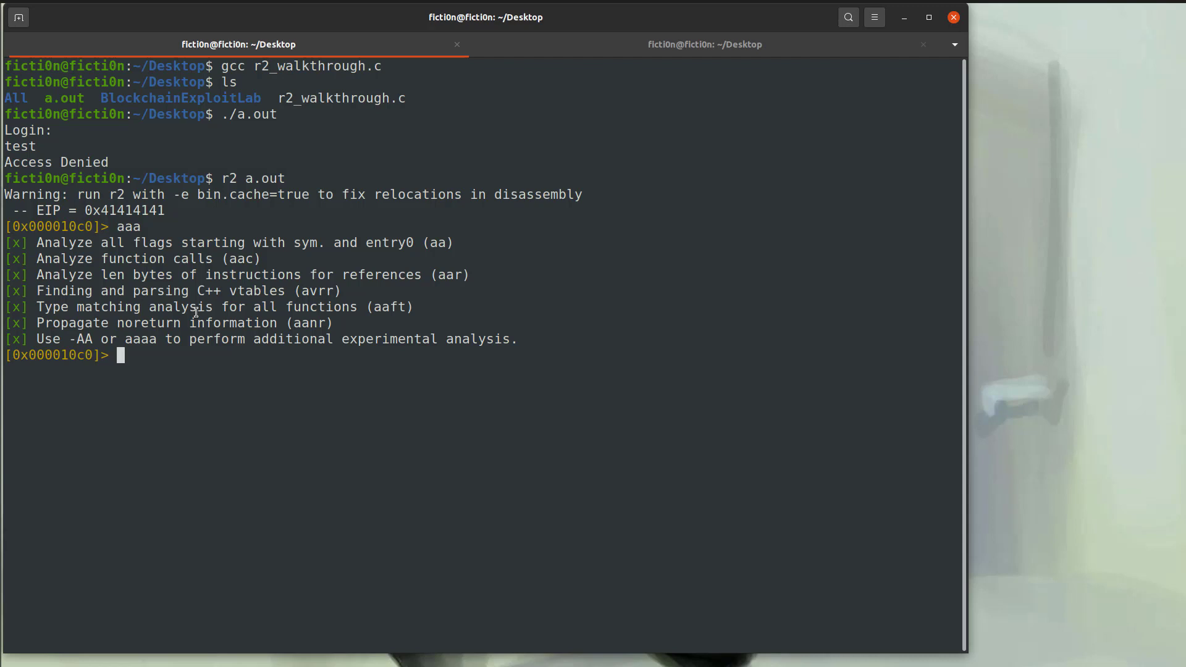
# - Show the a? analysis command help, then the aa? analyze-all subcommand help
pyautogui.write('a')
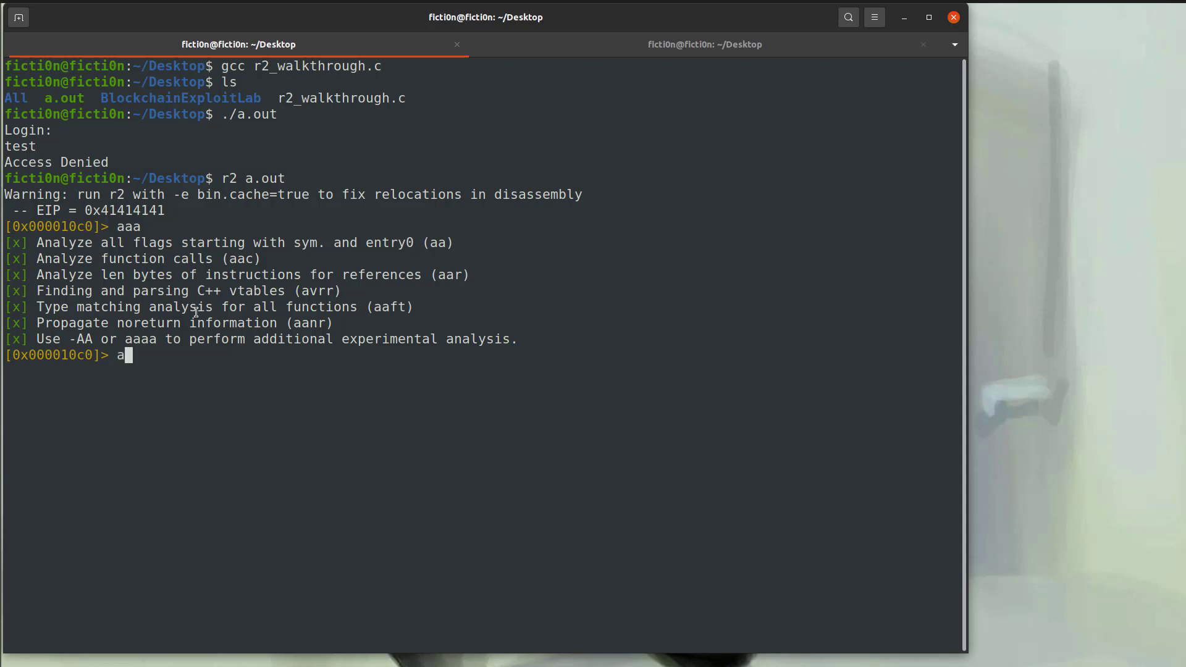
pyautogui.write('?')
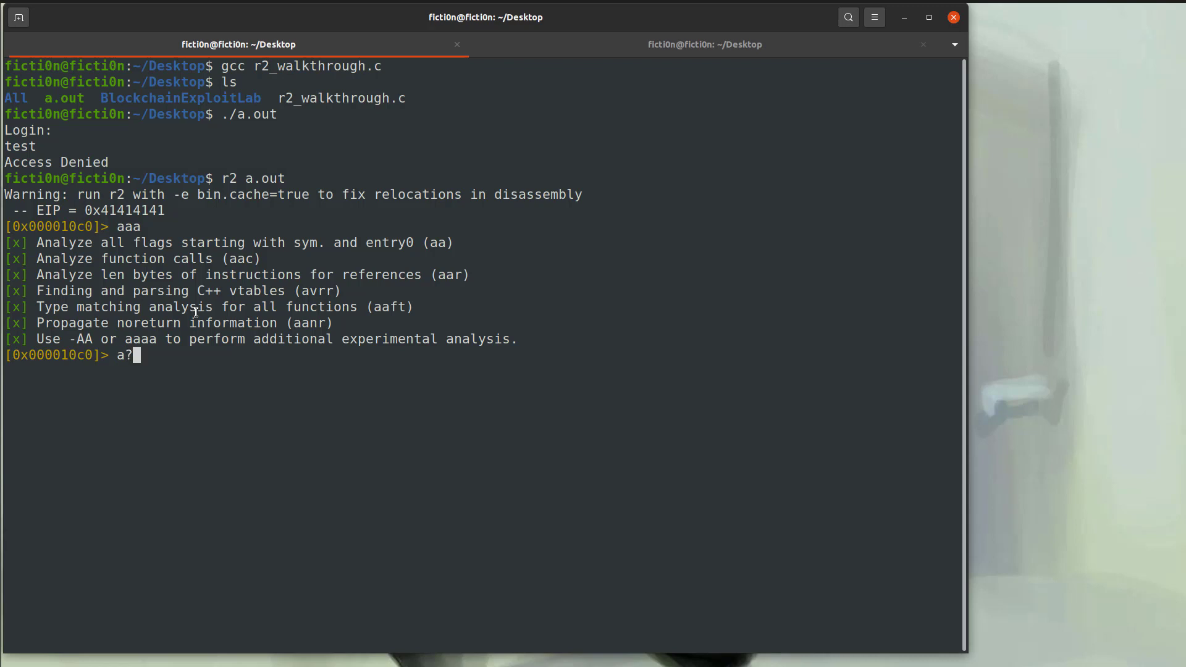
pyautogui.press('Return')
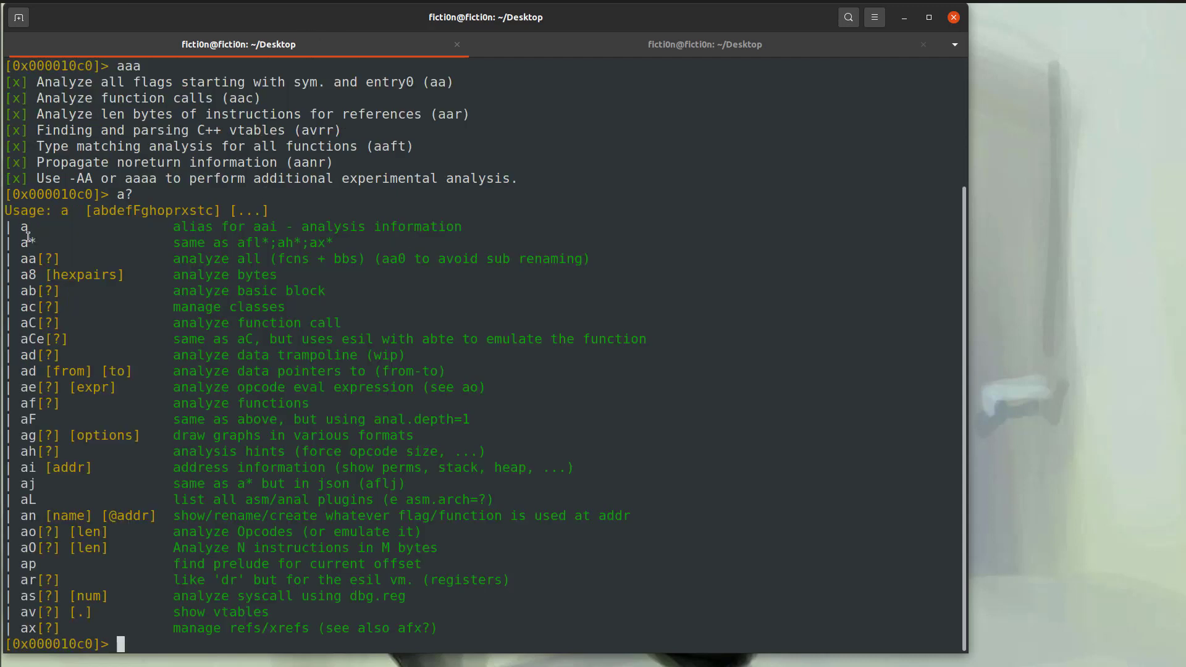
pyautogui.doubleClick(332, 226)
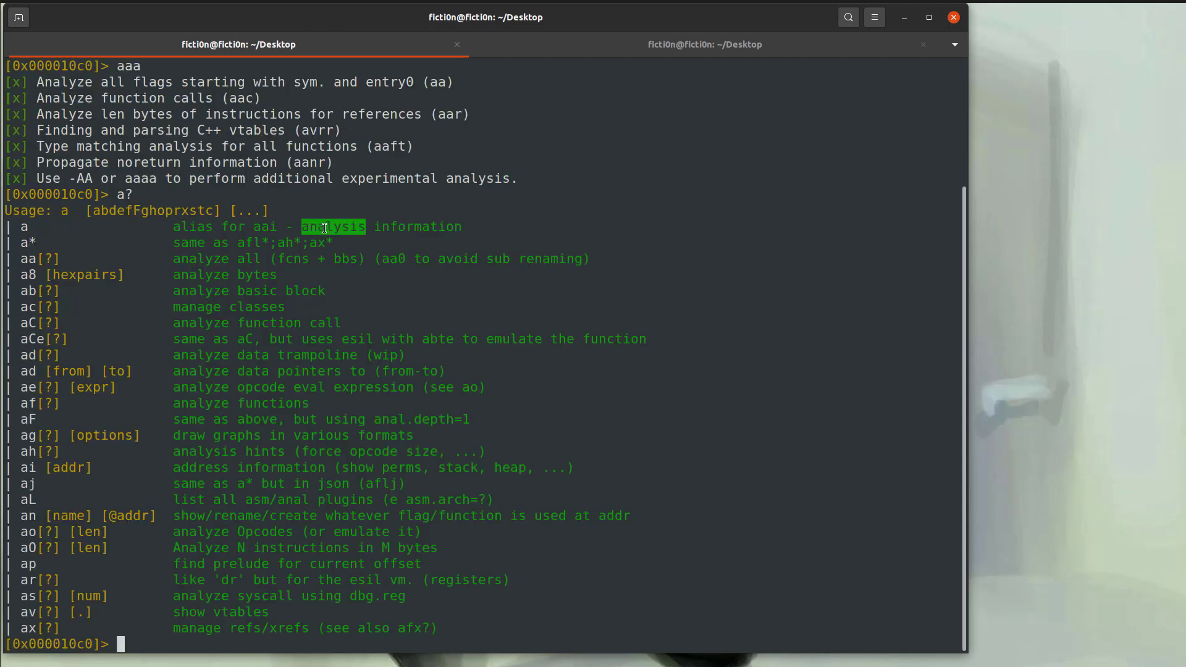
pyautogui.moveTo(242, 255)
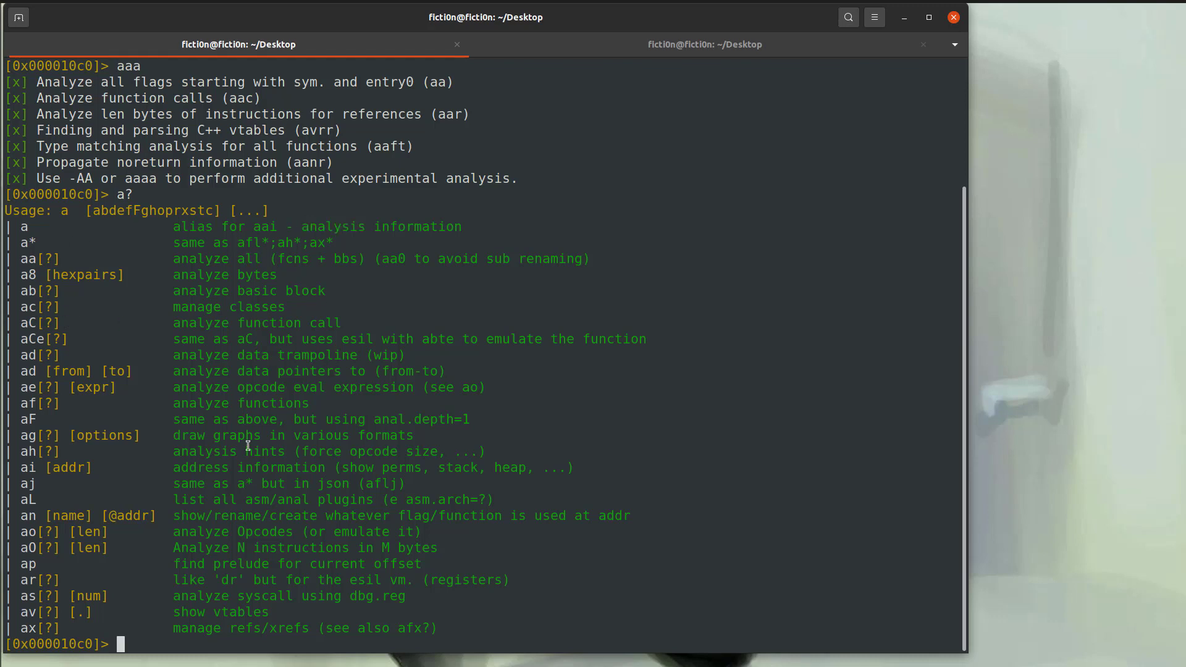
pyautogui.write('aa')
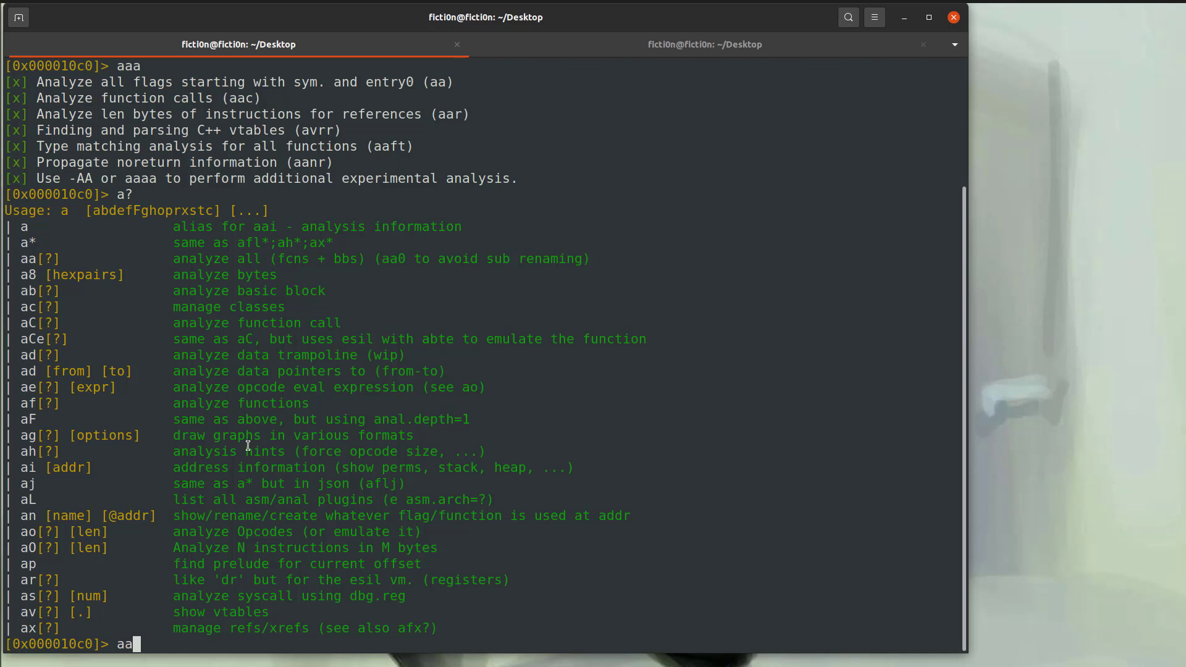
pyautogui.press('Return')
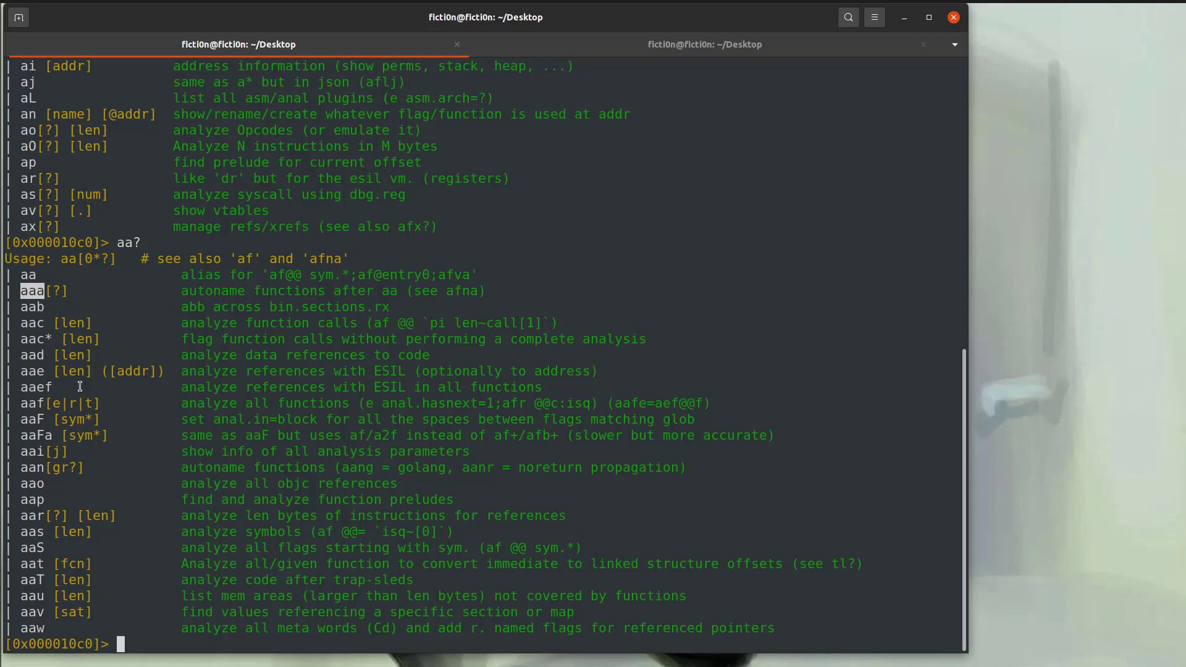
pyautogui.moveTo(208, 472)
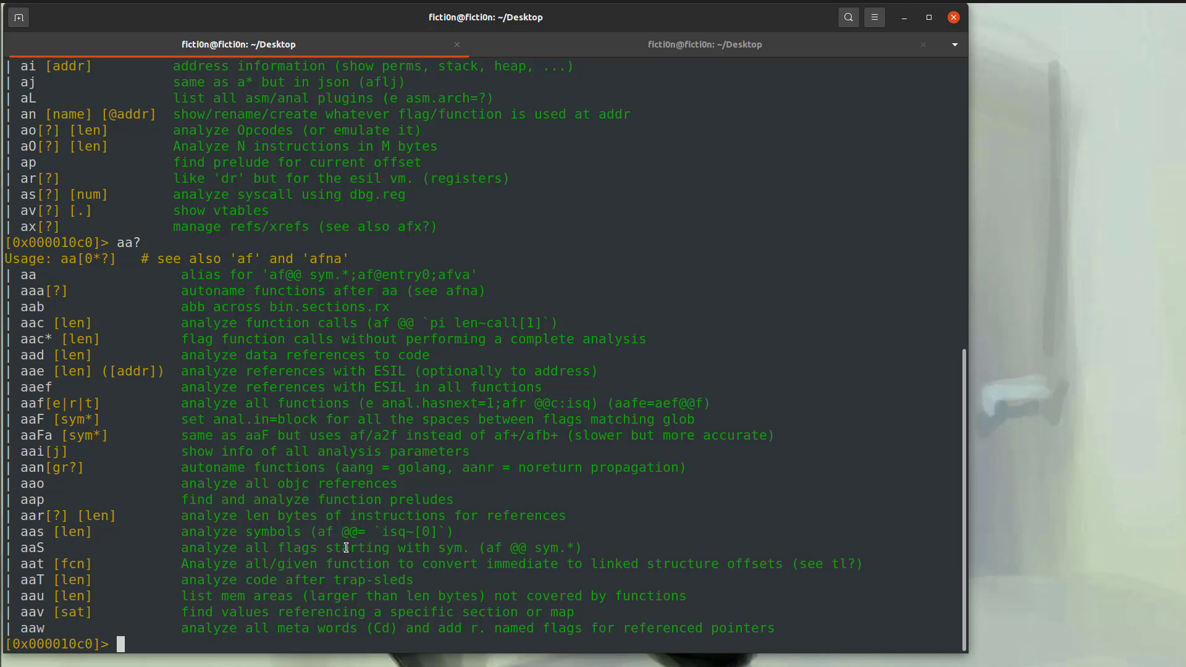
# - Run iI to show a.out's info: ELF64 x86-64, little endian, not stripped
pyautogui.write('iI')
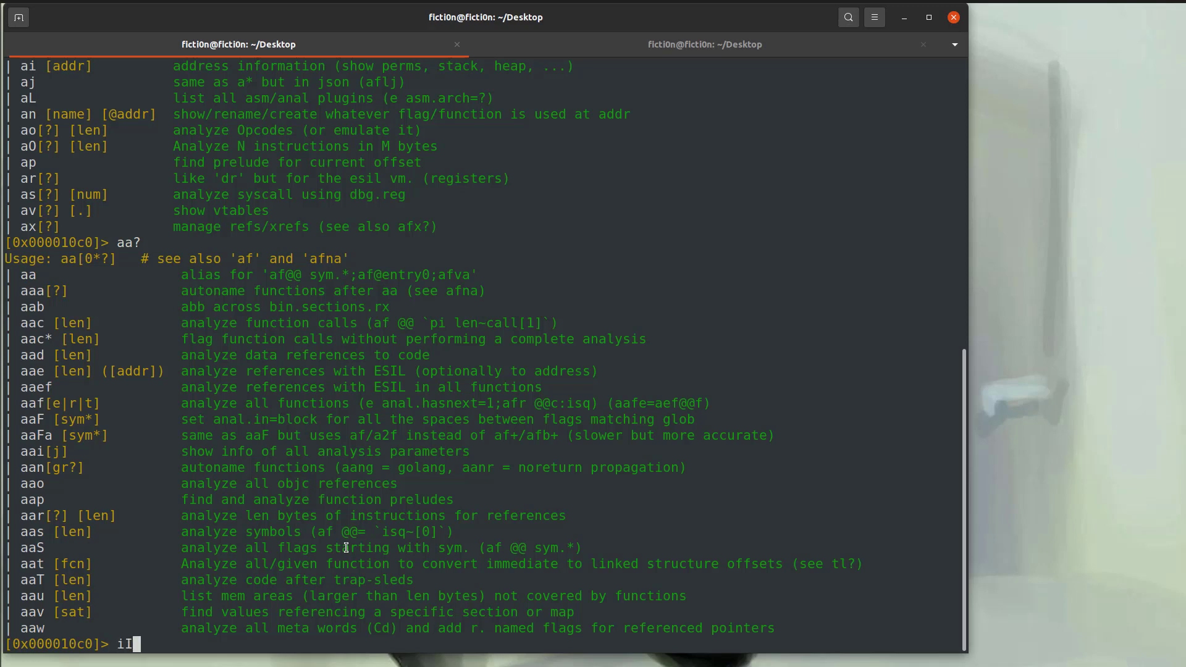
pyautogui.press('Return')
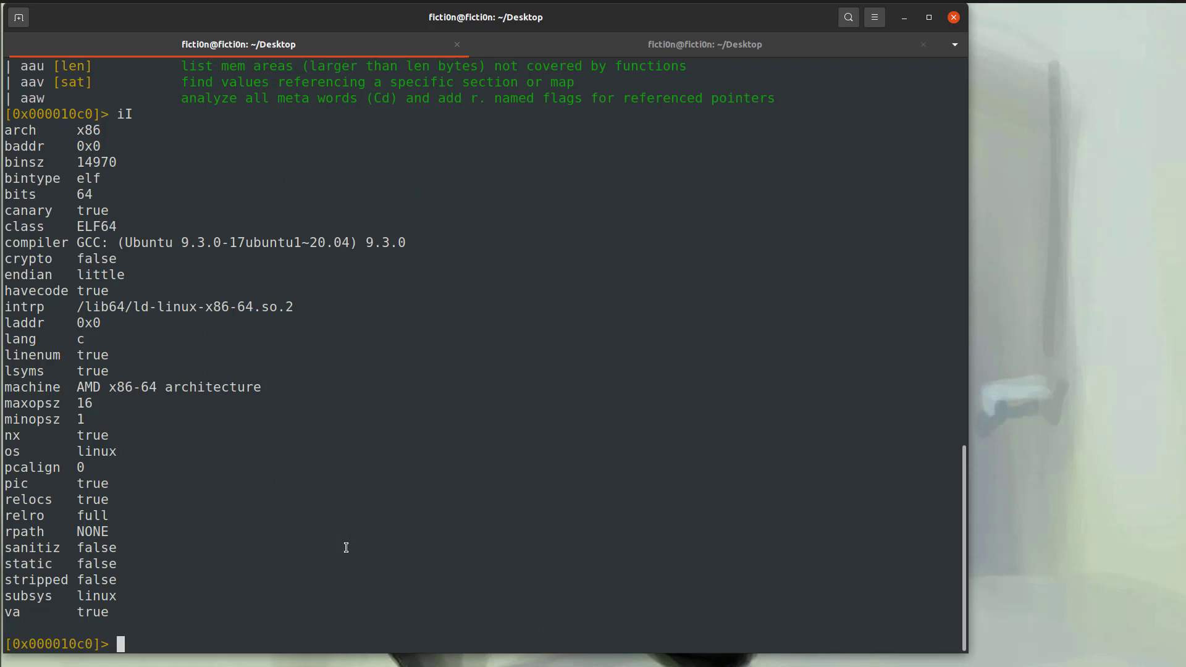
pyautogui.doubleClick(96, 226)
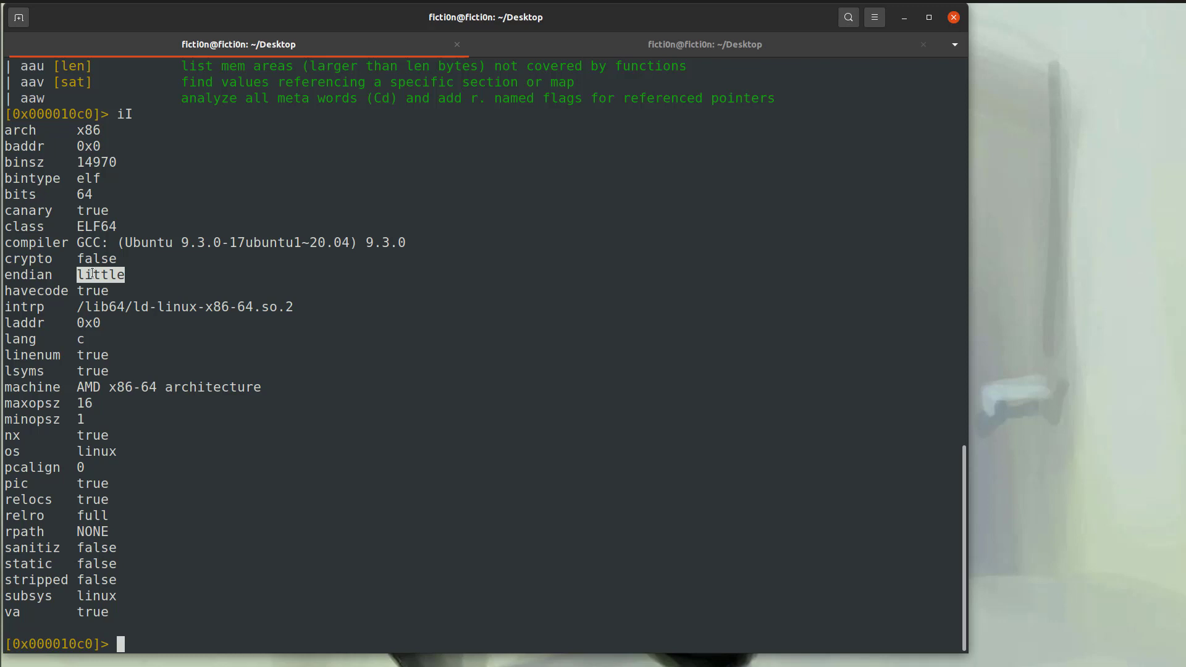
pyautogui.moveTo(85, 586)
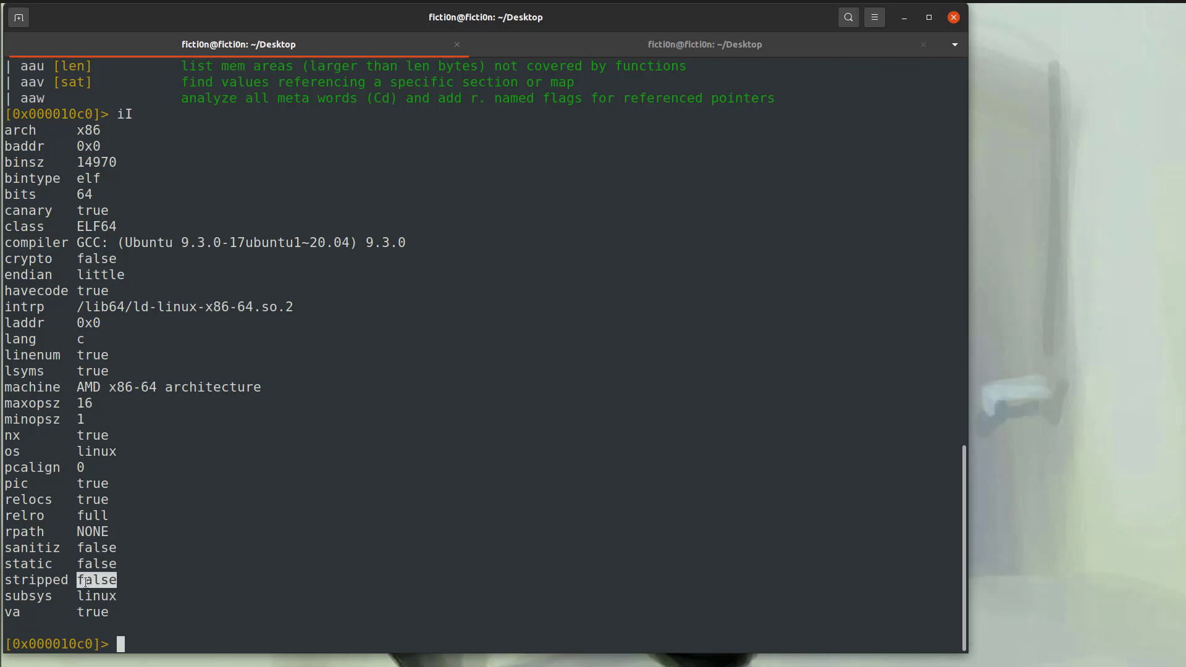
pyautogui.moveTo(96, 595)
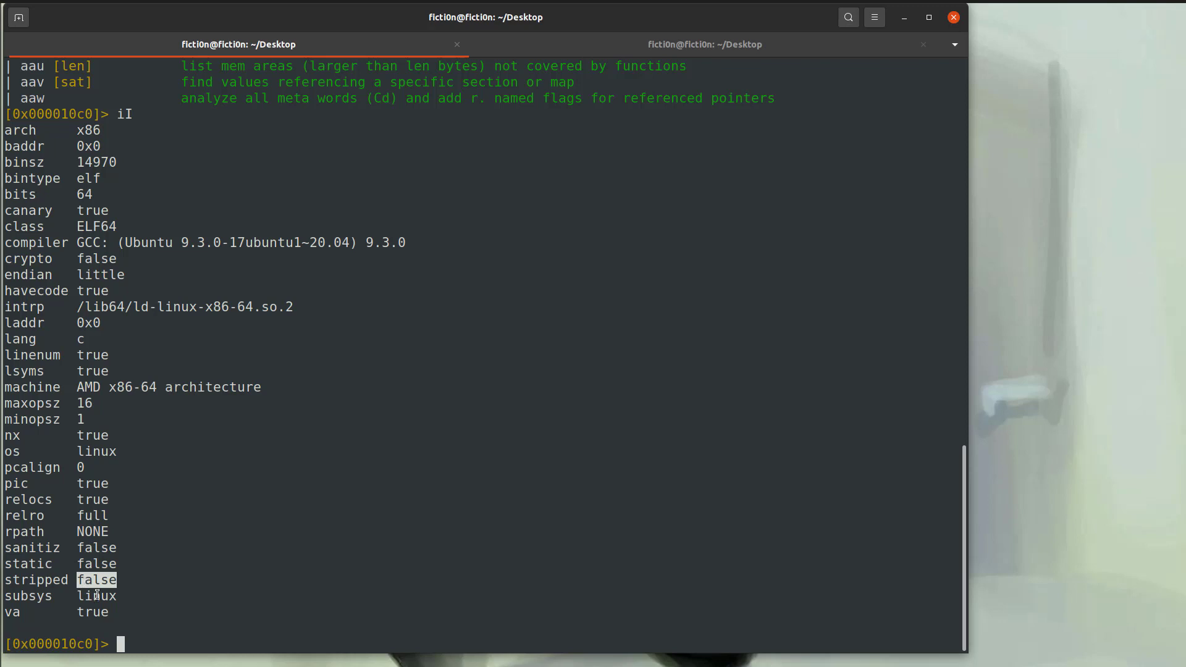
pyautogui.moveTo(246, 582)
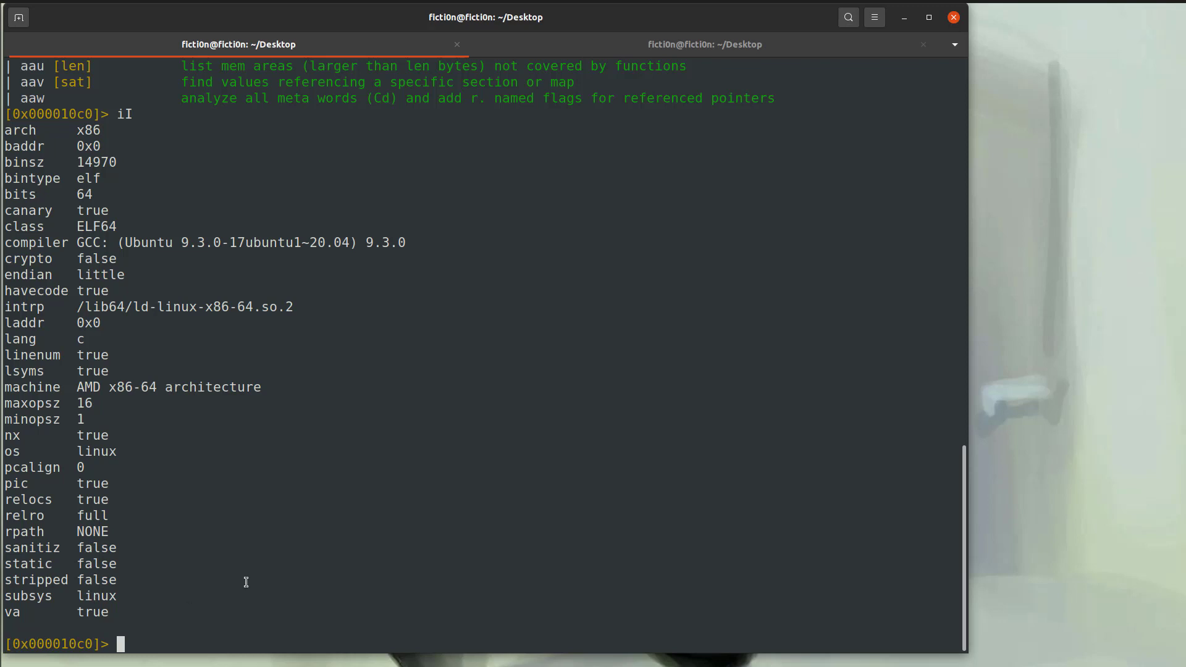
# - List a.out's symbols with is and highlight the check_password symbol
pyautogui.write('i')
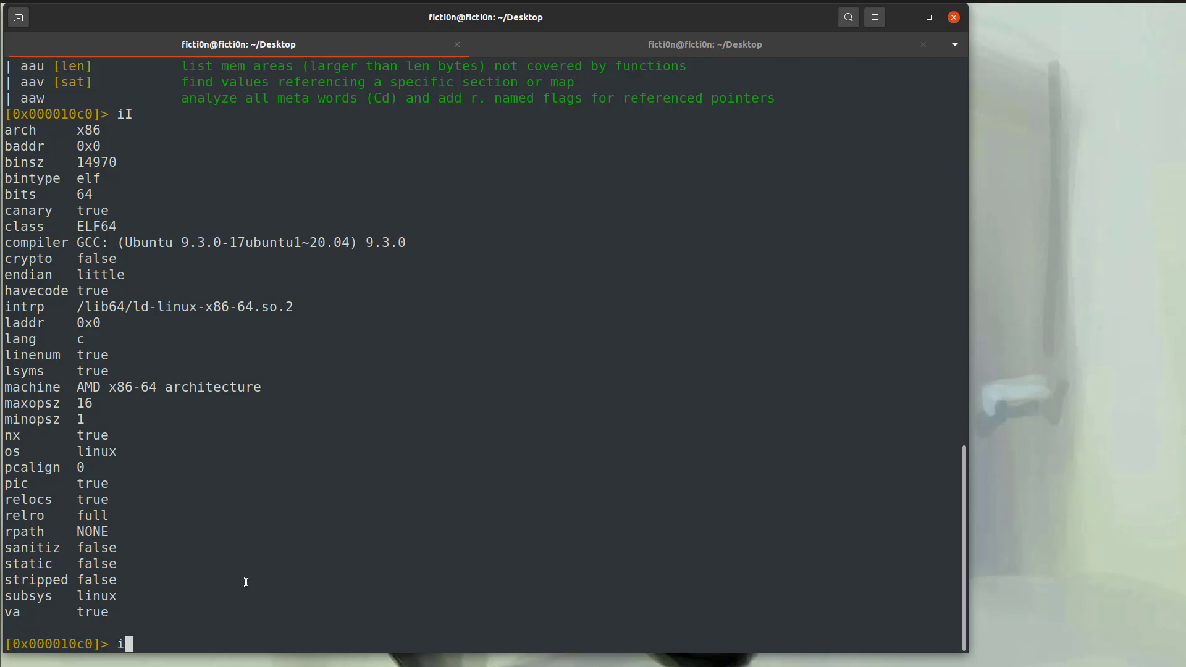
pyautogui.press('Return')
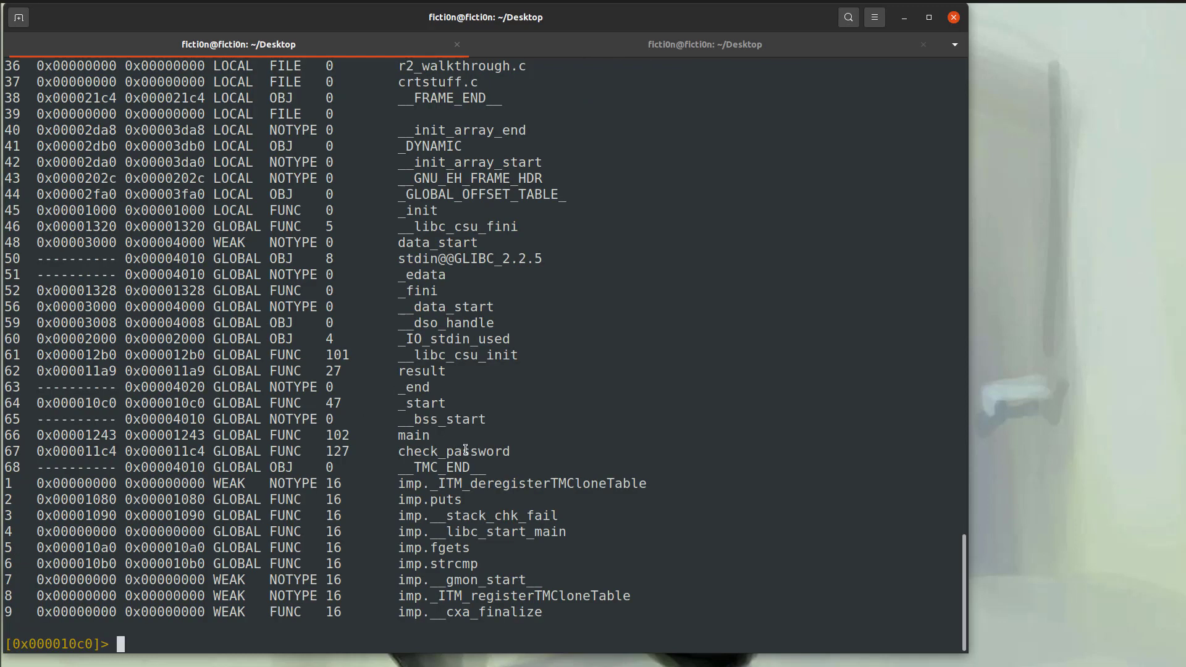
pyautogui.doubleClick(453, 451)
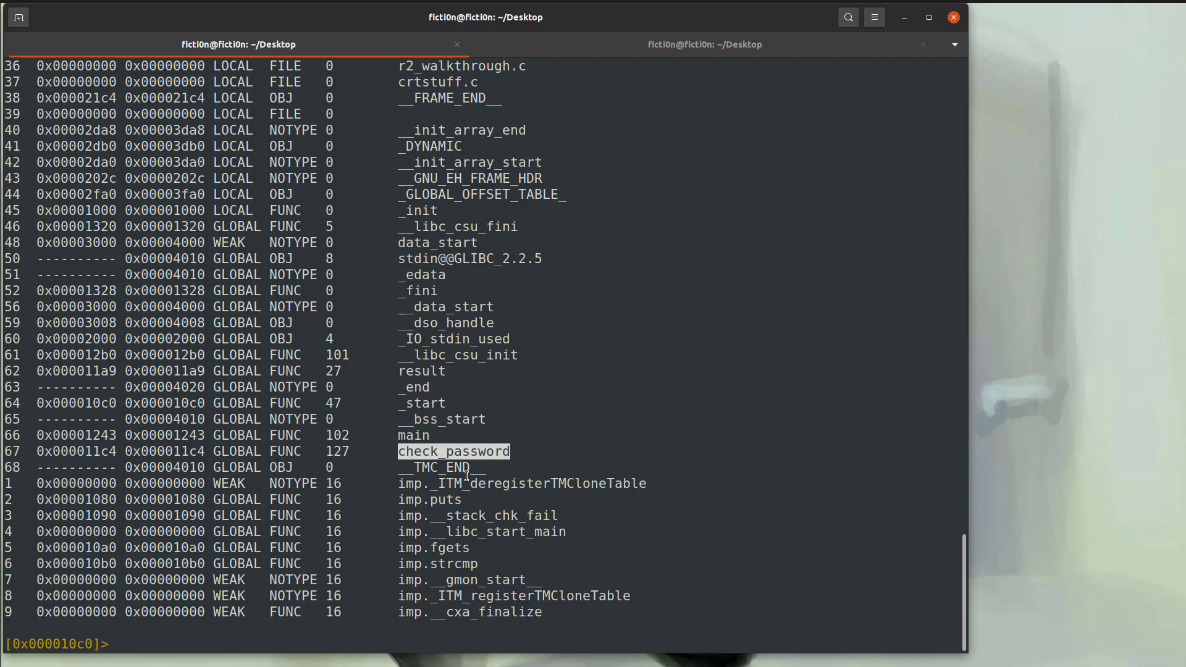
pyautogui.click(429, 499)
pyautogui.write('ii')
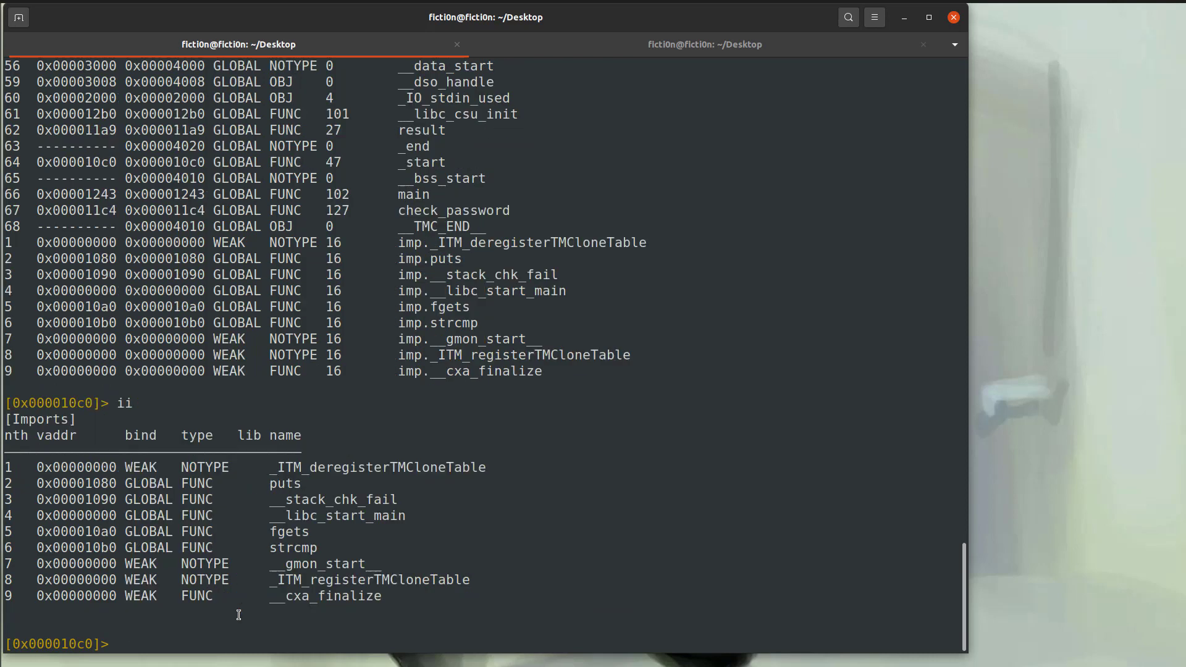
pyautogui.moveTo(301, 525)
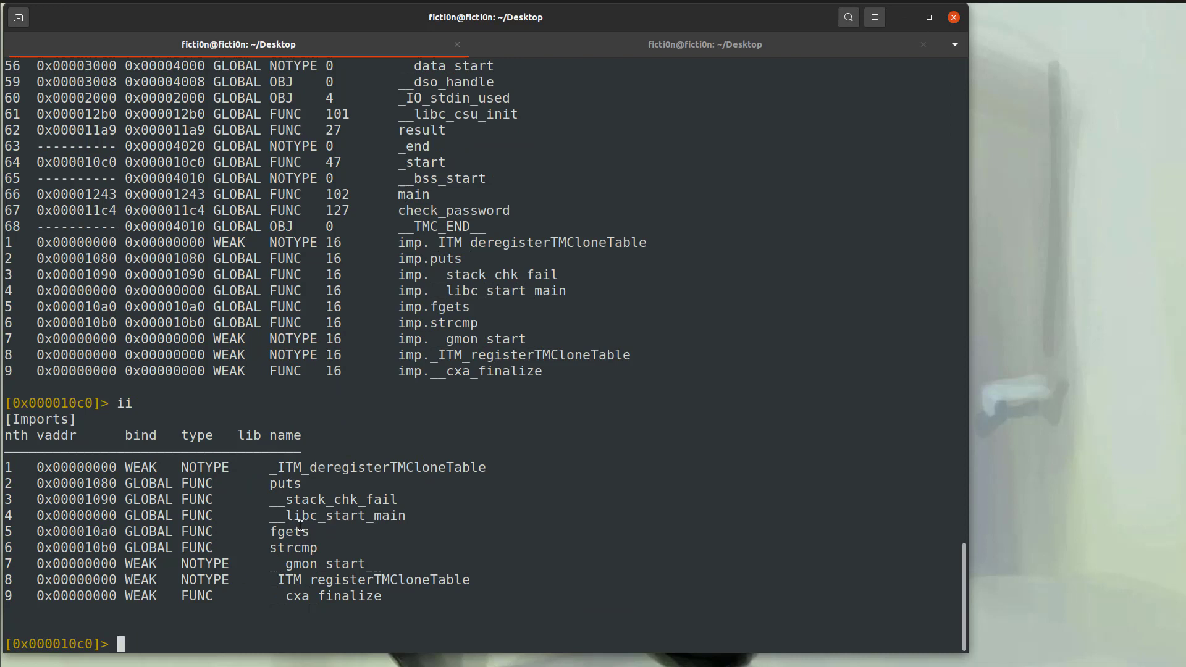
# - Highlight the imported fgets and strcmp functions in the listing
pyautogui.doubleClick(289, 532)
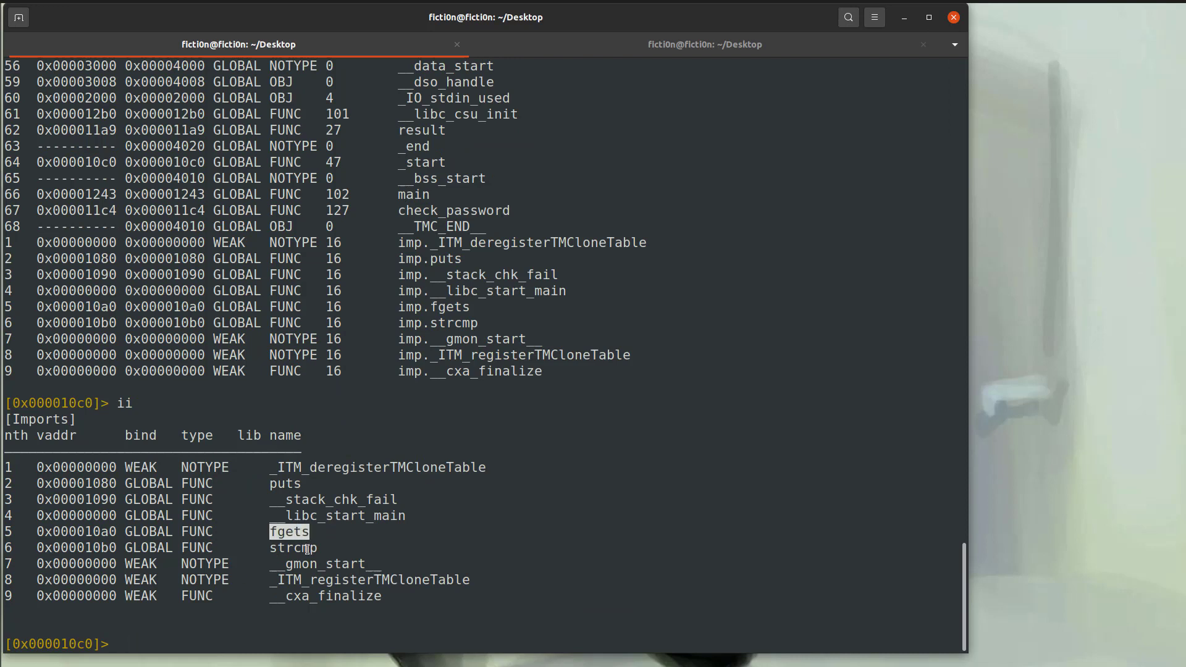
pyautogui.doubleClick(291, 547)
pyautogui.write('iE')
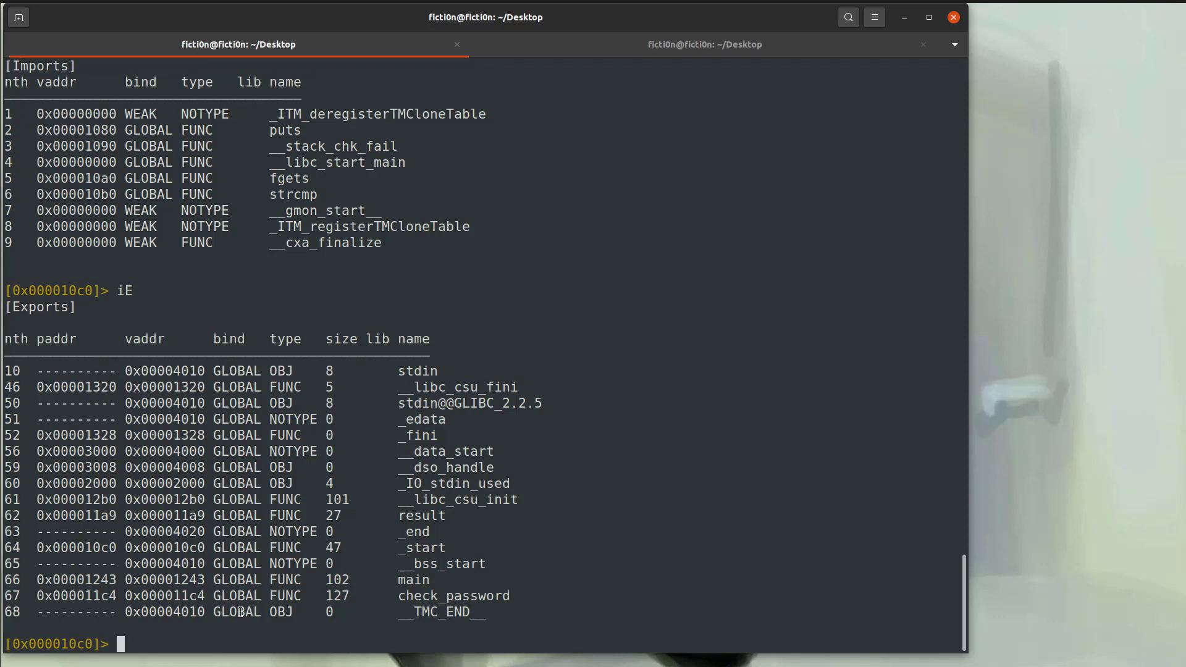
# - List a.out's sections with their entropy values using iS entropy
pyautogui.write('iS')
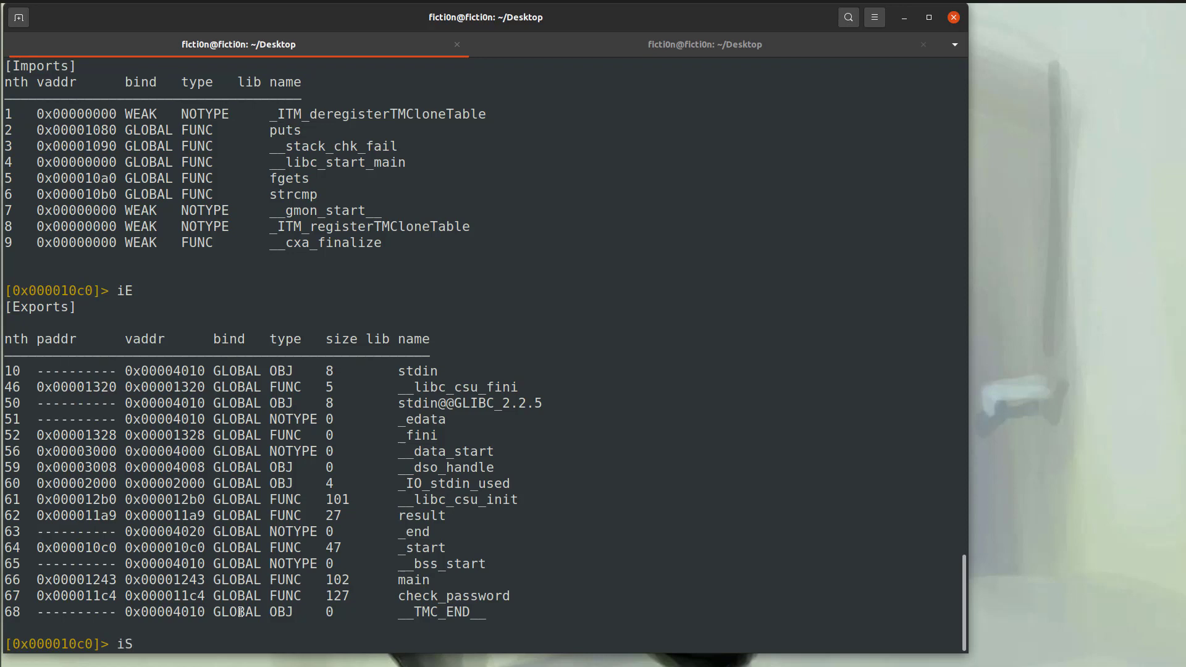
pyautogui.write('entrop')
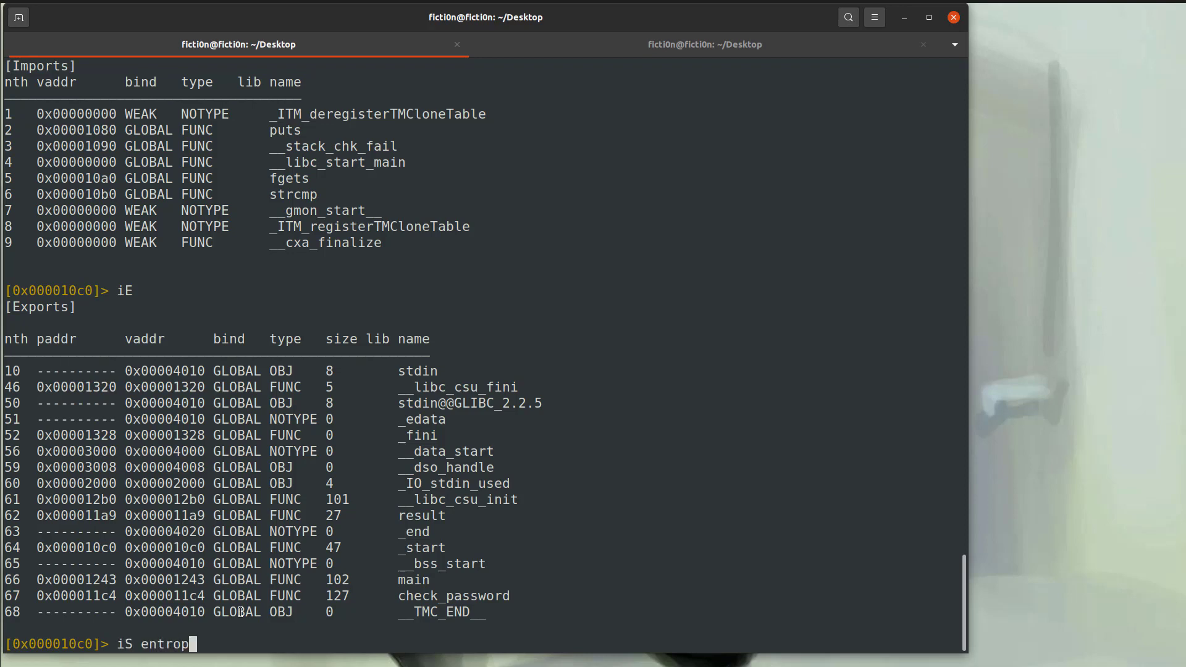
pyautogui.press('Return')
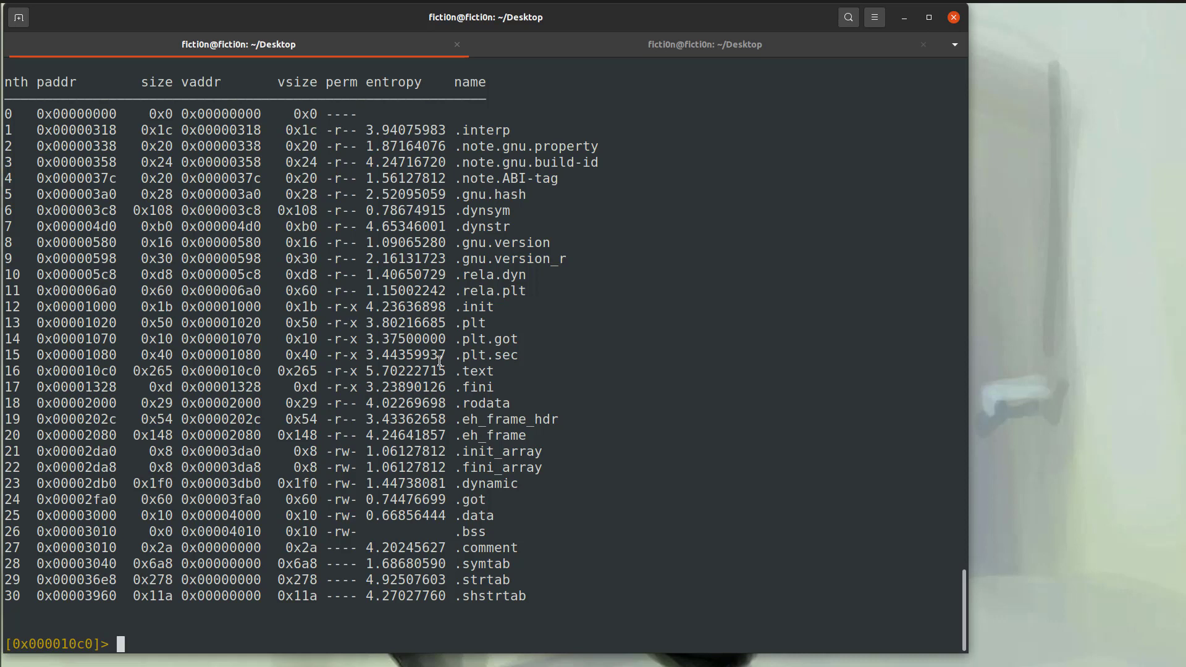
pyautogui.moveTo(393, 183)
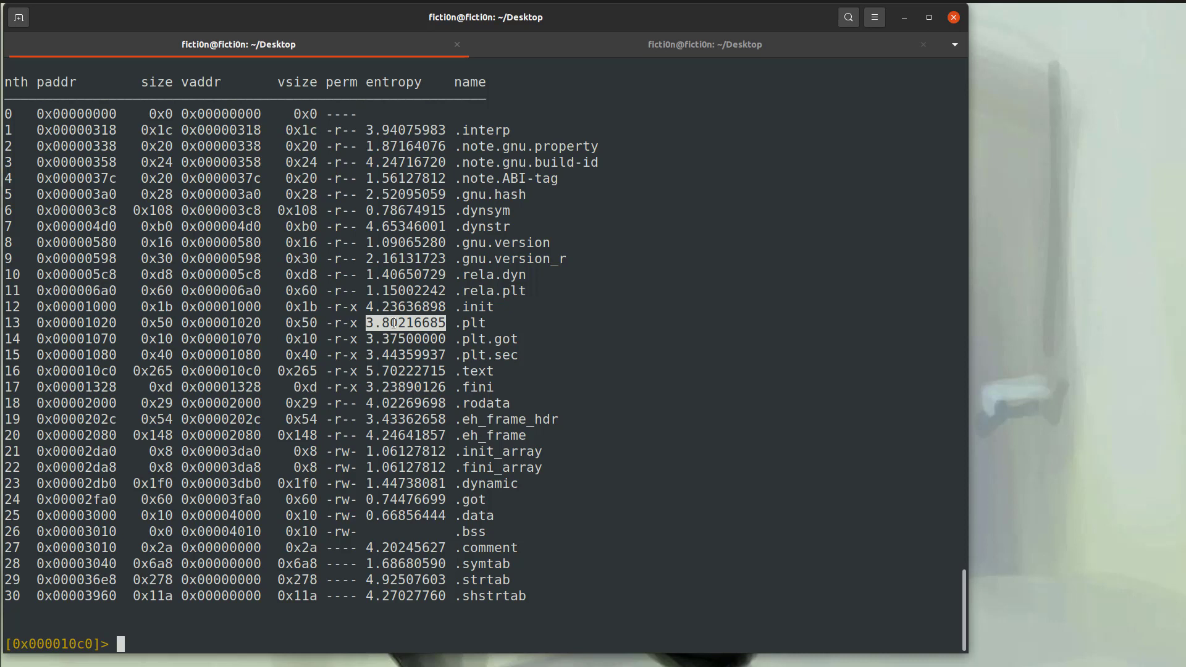
pyautogui.moveTo(256, 386)
pyautogui.write('afl')
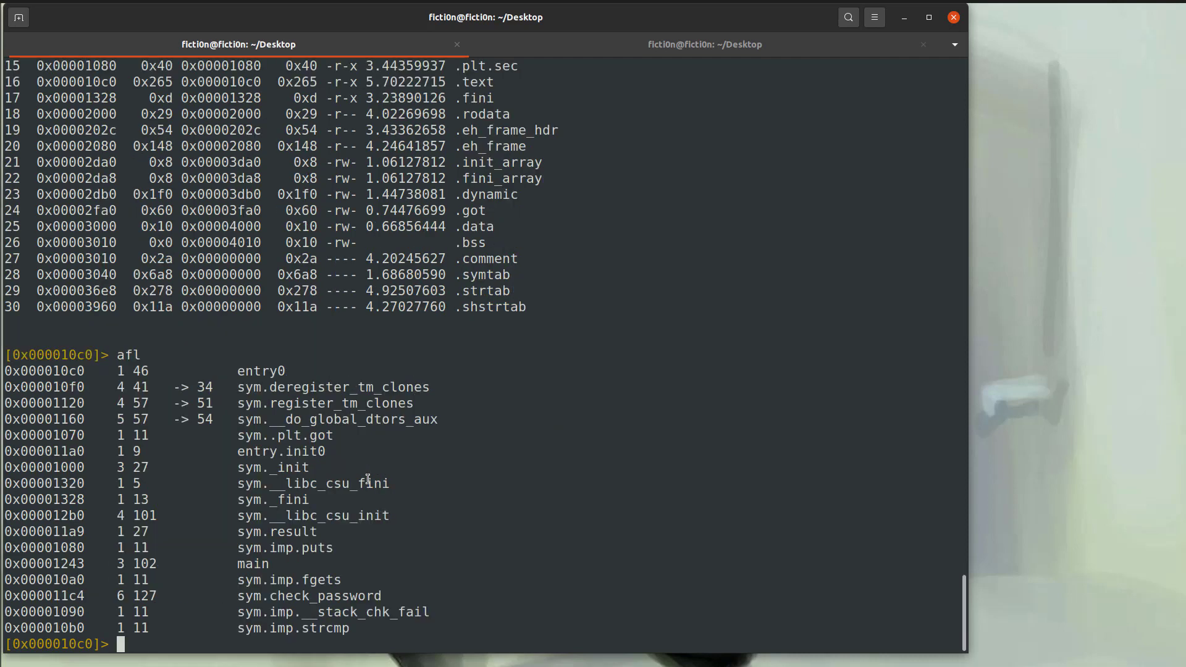
pyautogui.moveTo(227, 331)
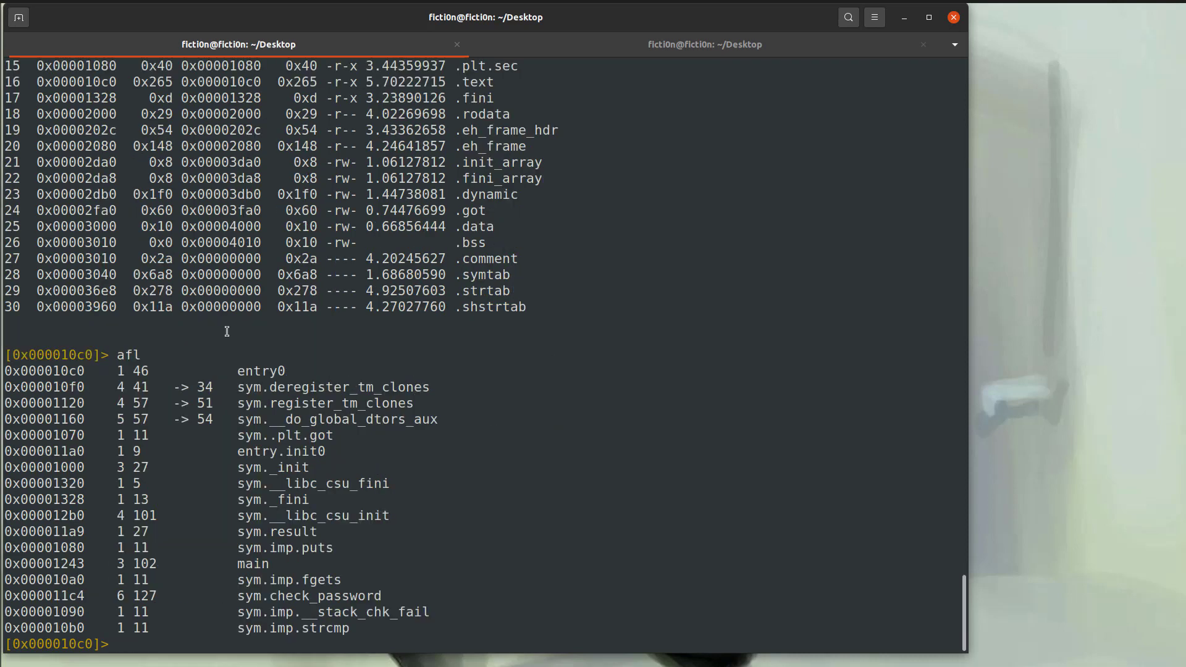
# - Highlight main and sym.imp.fgets in the afl function list
pyautogui.doubleClick(260, 370)
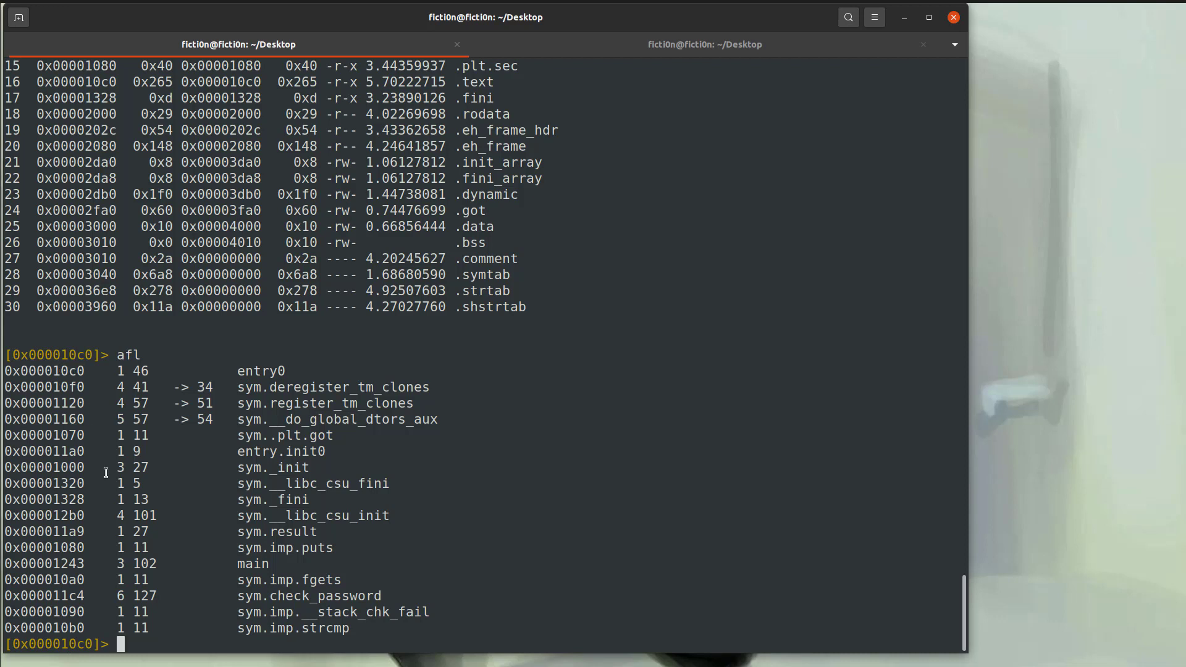
pyautogui.doubleClick(252, 563)
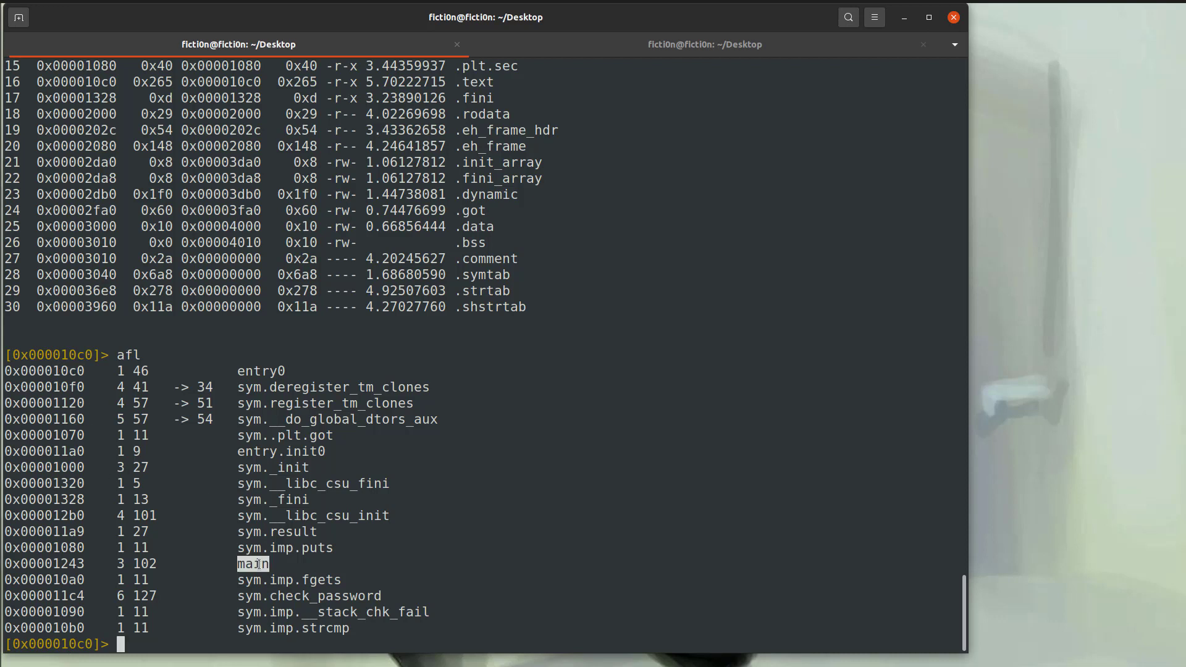
pyautogui.moveTo(309, 596)
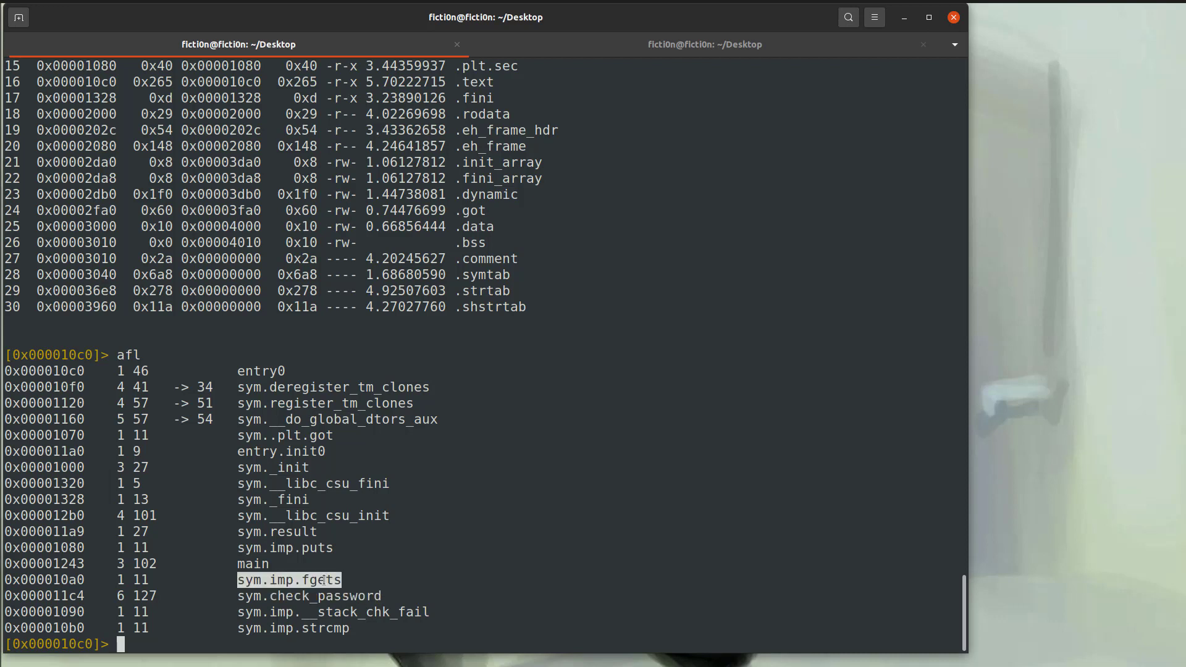
pyautogui.moveTo(323, 599)
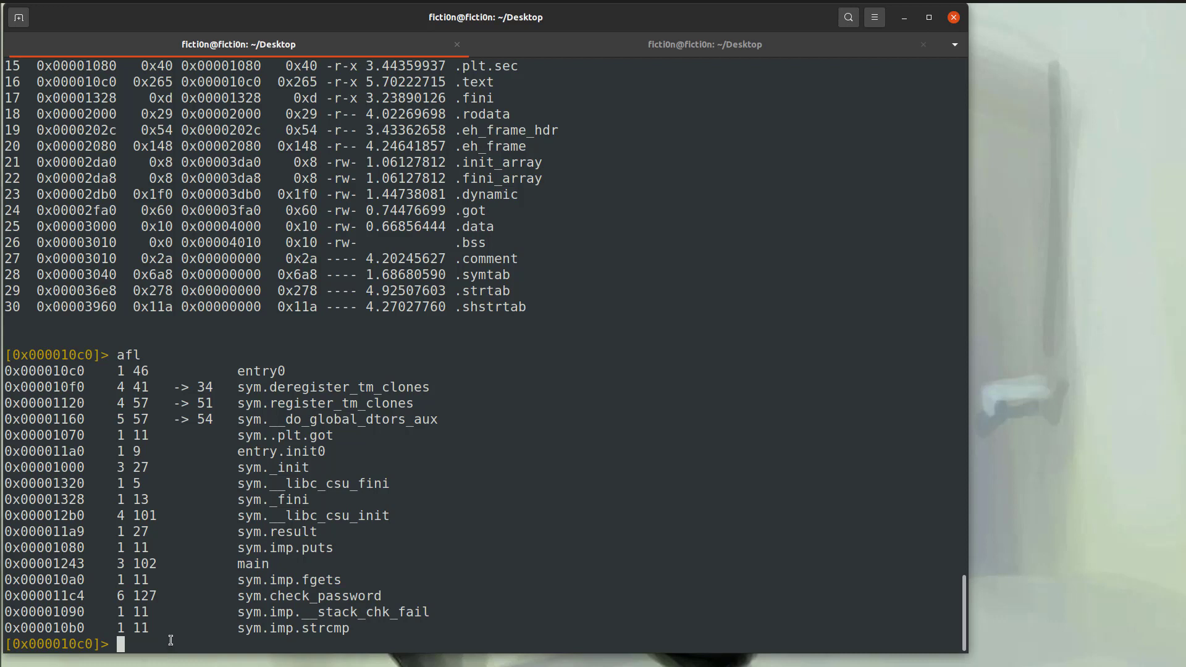
# - Seek to main at 0x1243 and begin printing its disassembly with pdf
pyautogui.write('s main')
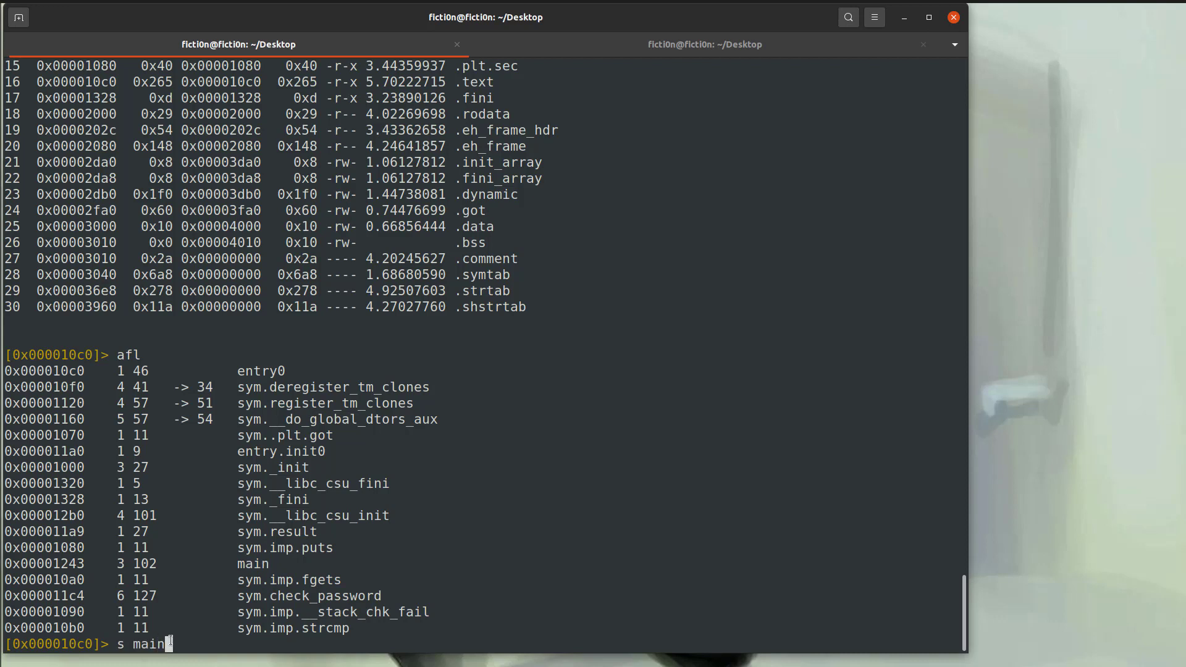
pyautogui.press('Return')
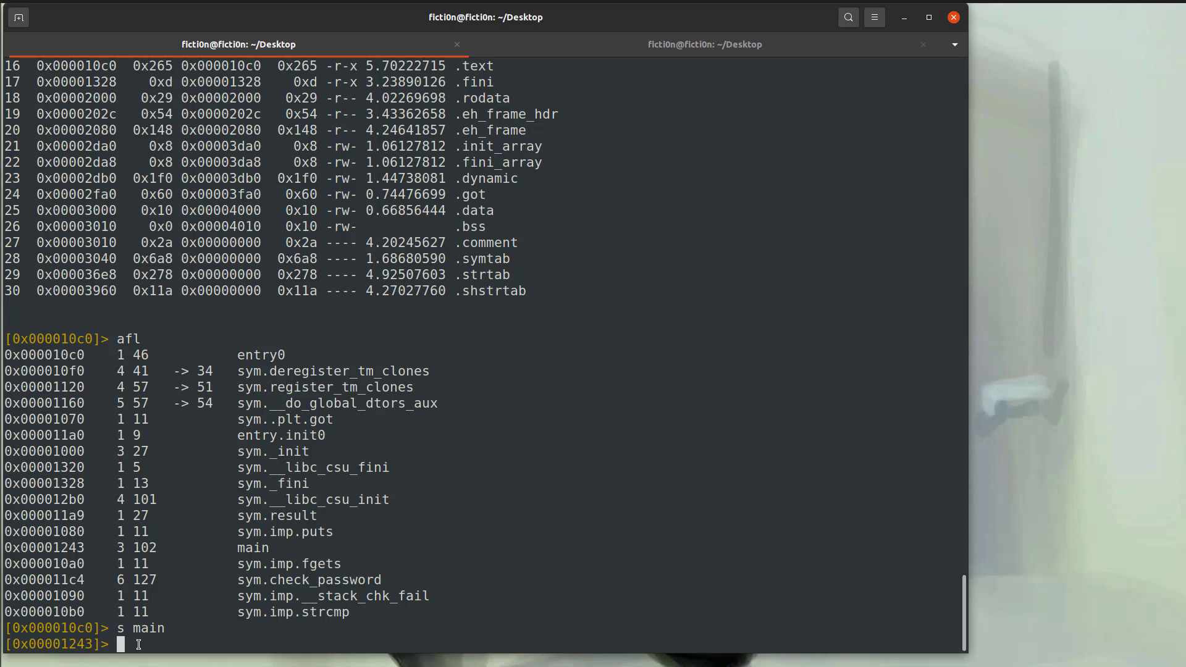
pyautogui.write('pdf')
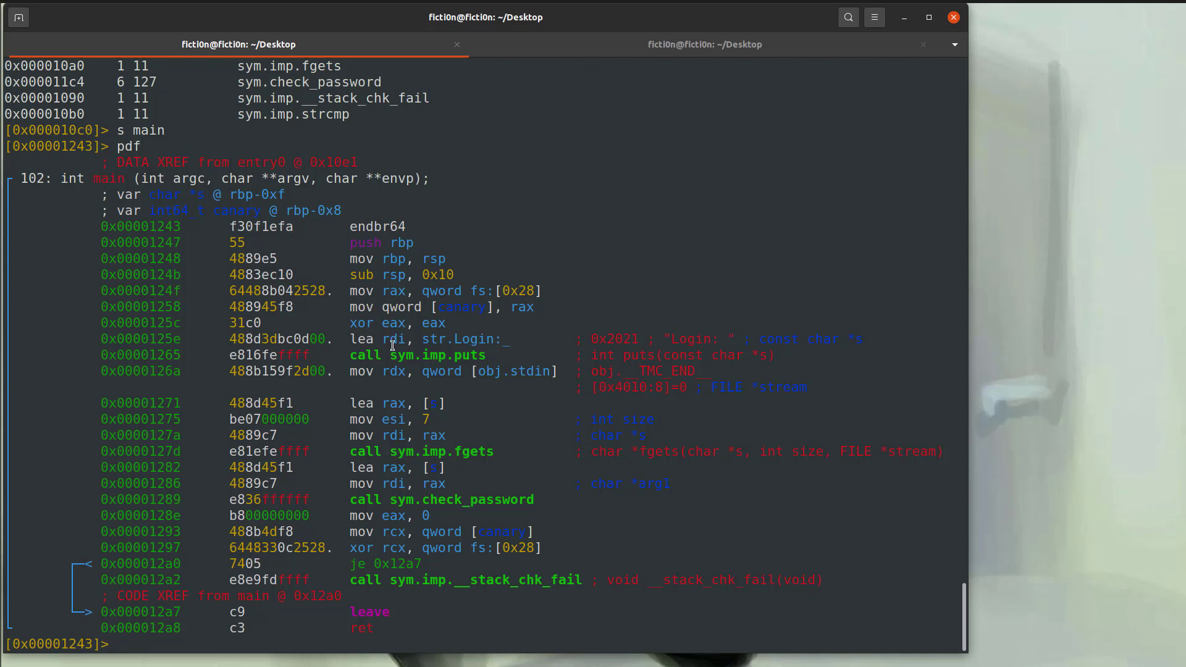
pyautogui.moveTo(159, 541)
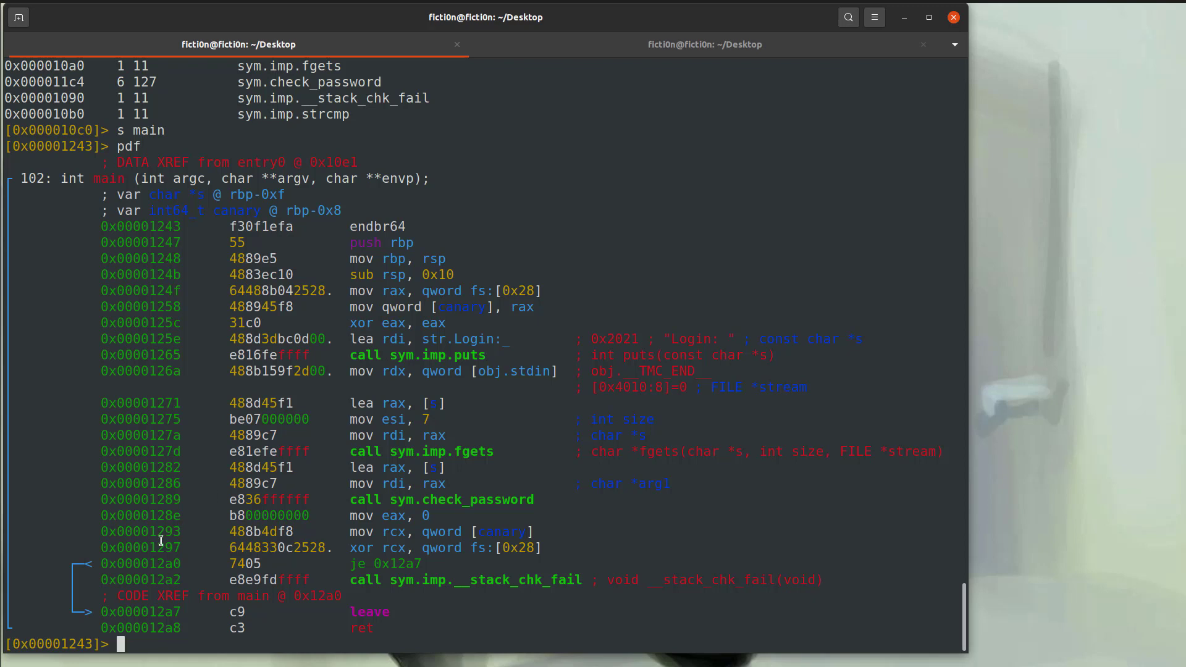
# - Enter visual mode on main and scroll its disassembly down to main+39 at 0x126a
pyautogui.write('V')
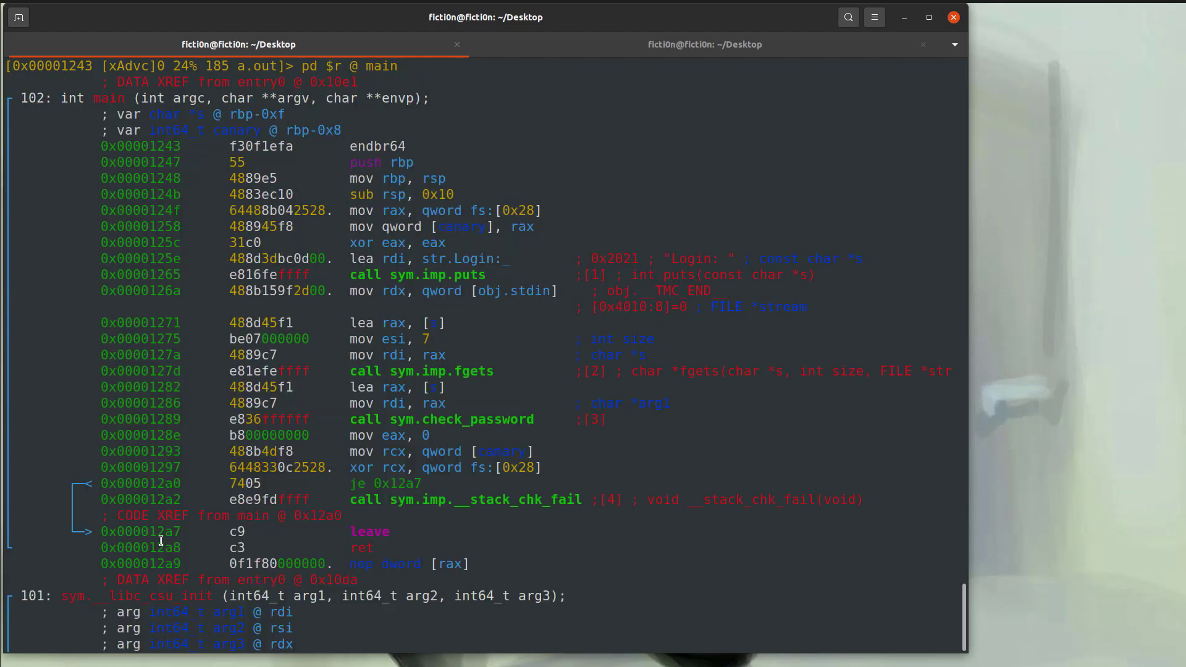
pyautogui.press('Return')
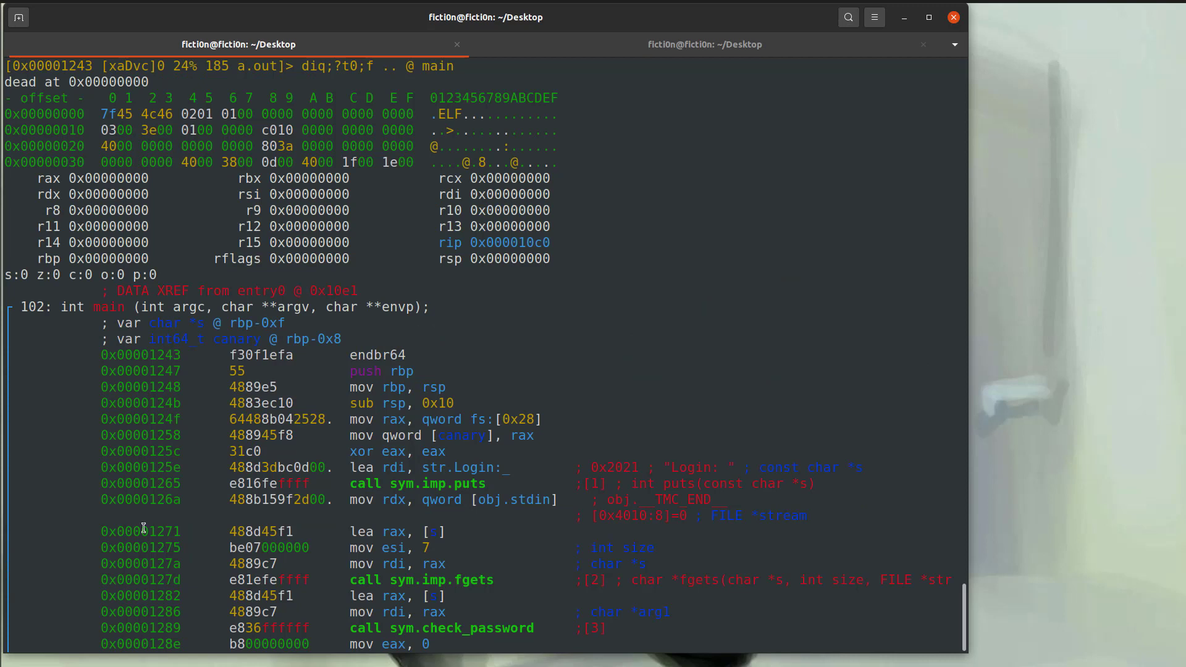
pyautogui.moveTo(53, 185)
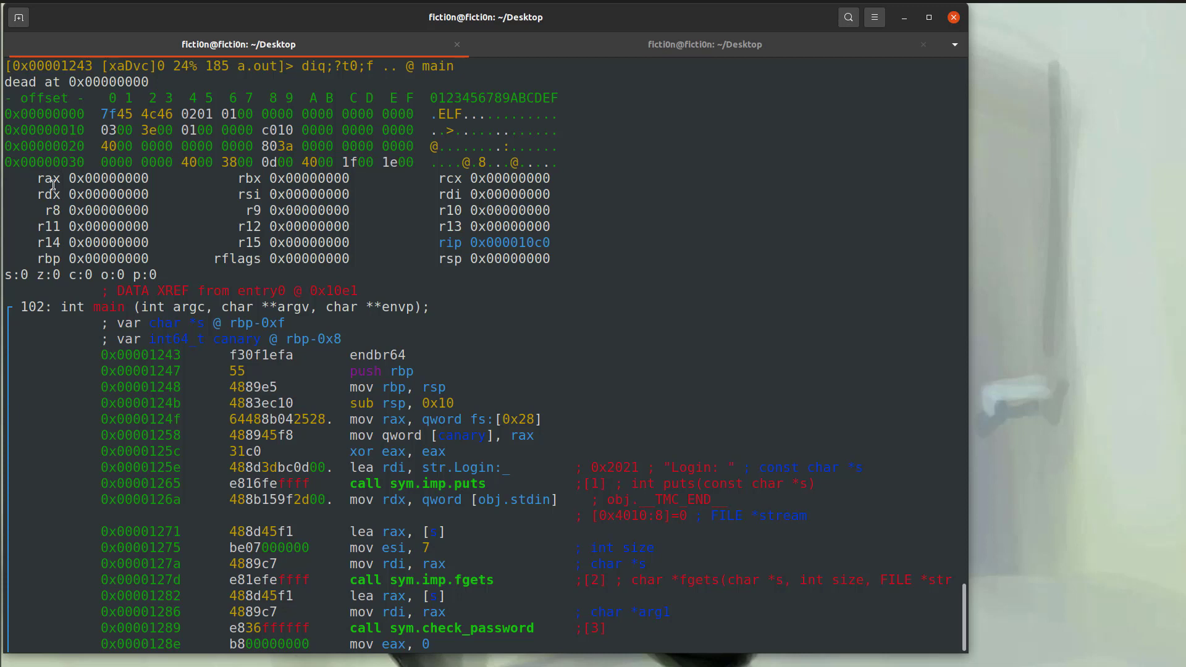
pyautogui.moveTo(98, 379)
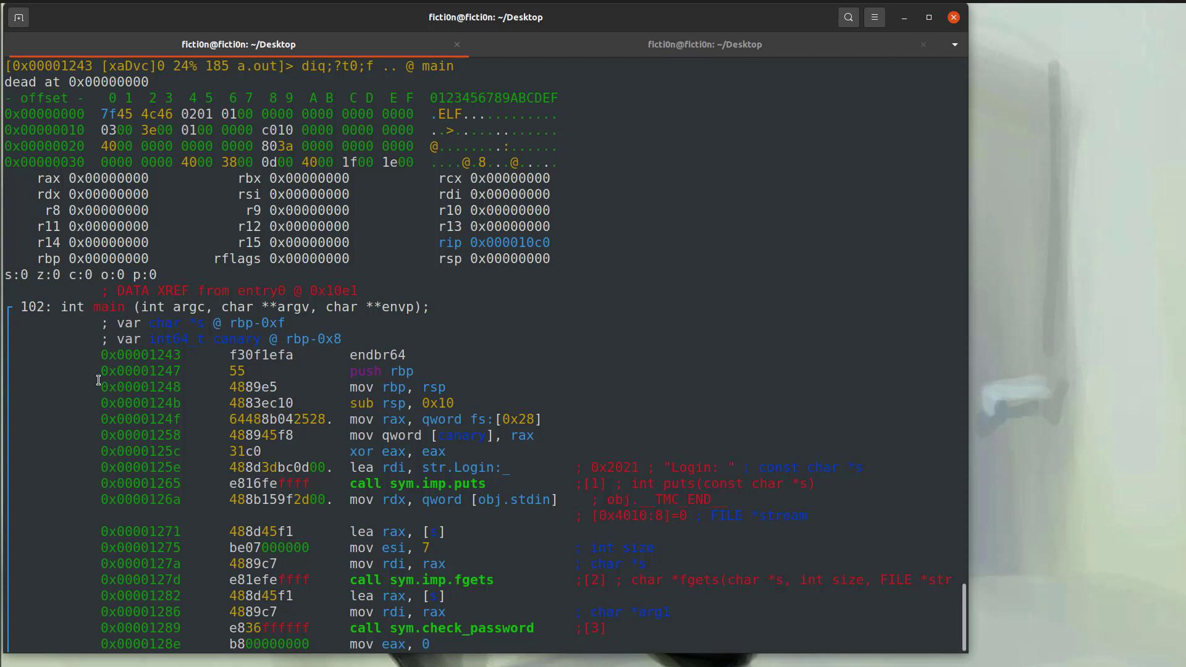
pyautogui.moveTo(370, 504)
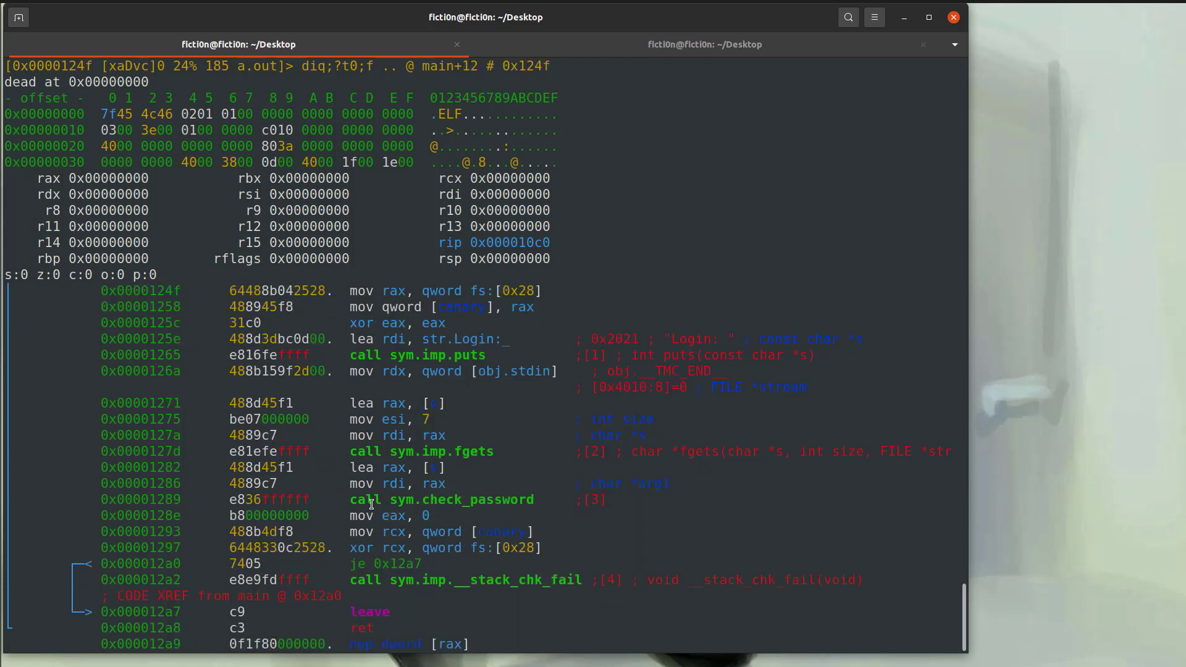
pyautogui.scroll(-3)
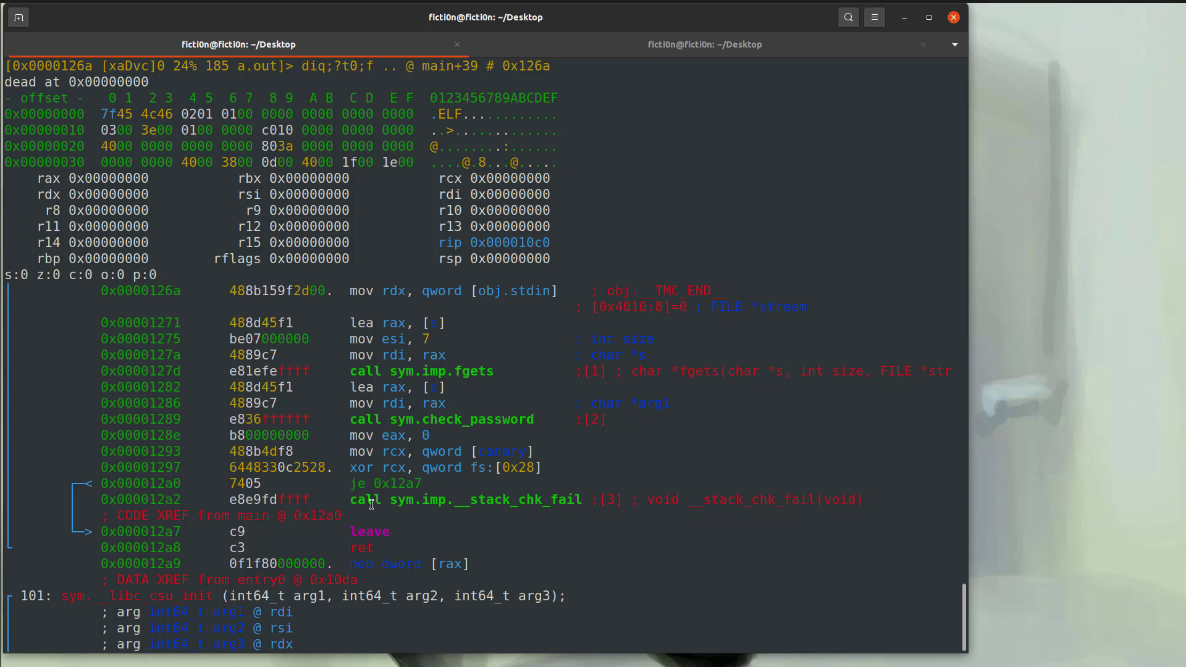
pyautogui.moveTo(25, 461)
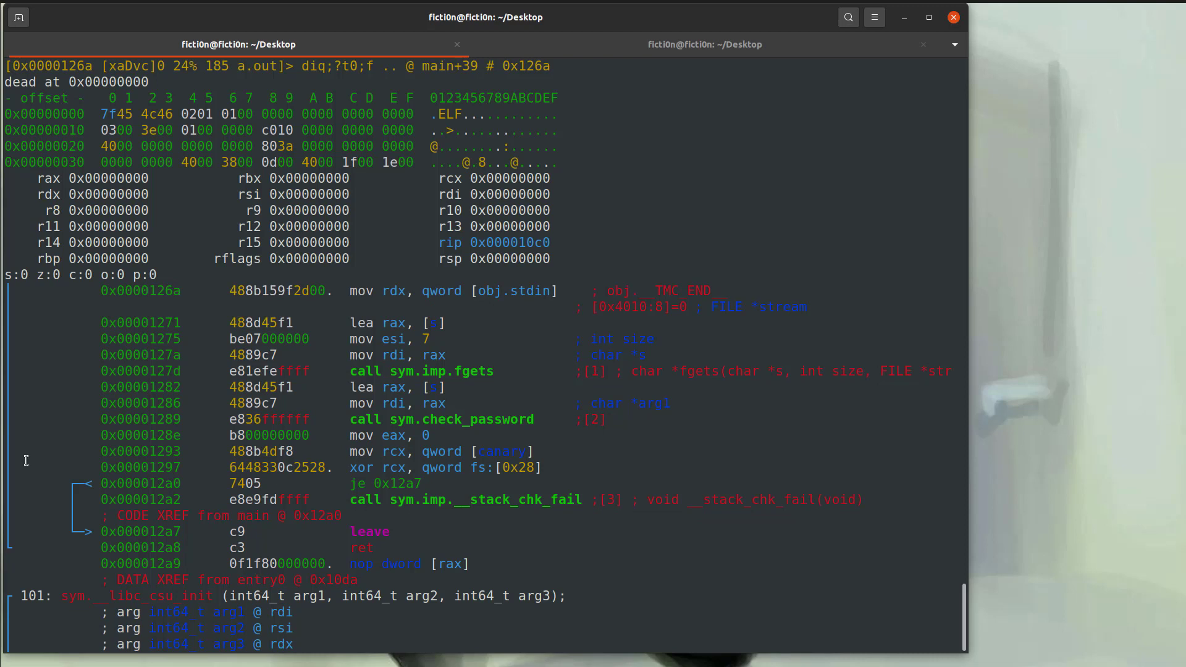
pyautogui.moveTo(73, 451)
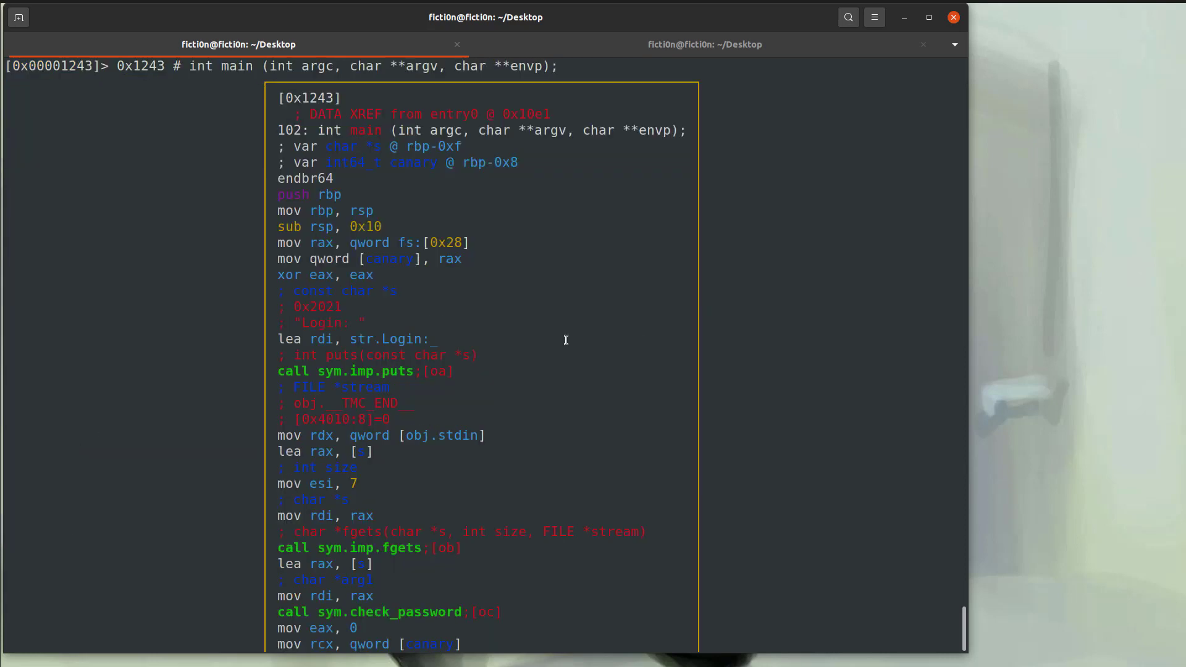
# - Scroll through the main and check_password graphs, then return to linear disassembly at 0x11c4
pyautogui.scroll(-3)
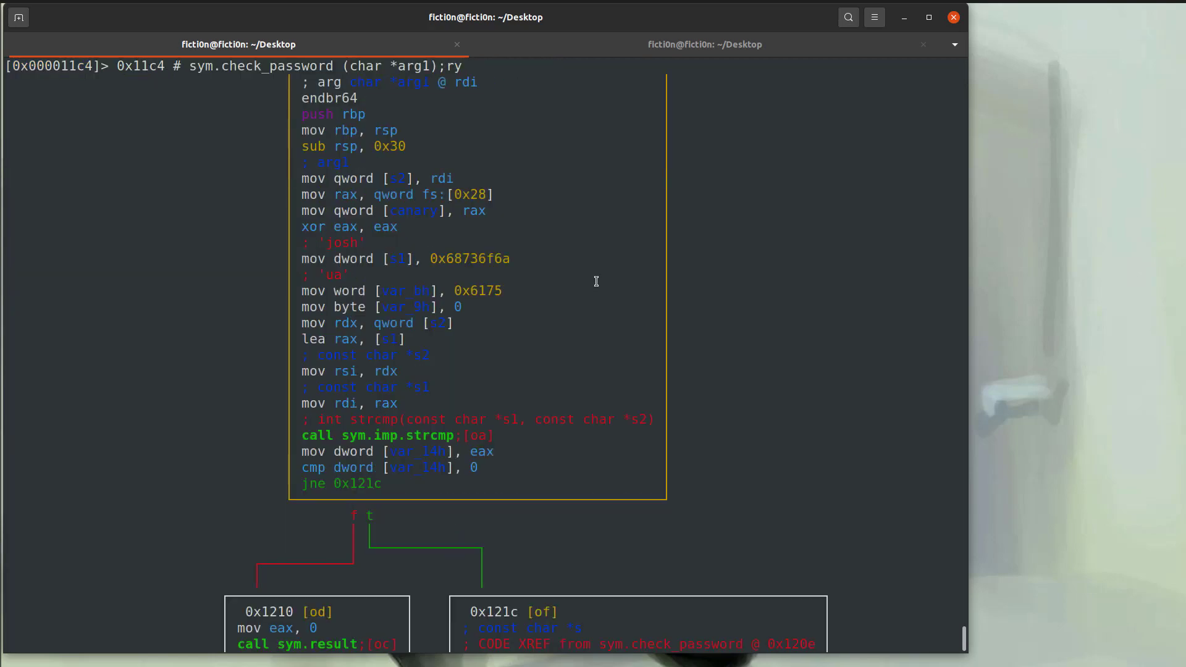
pyautogui.scroll(-3)
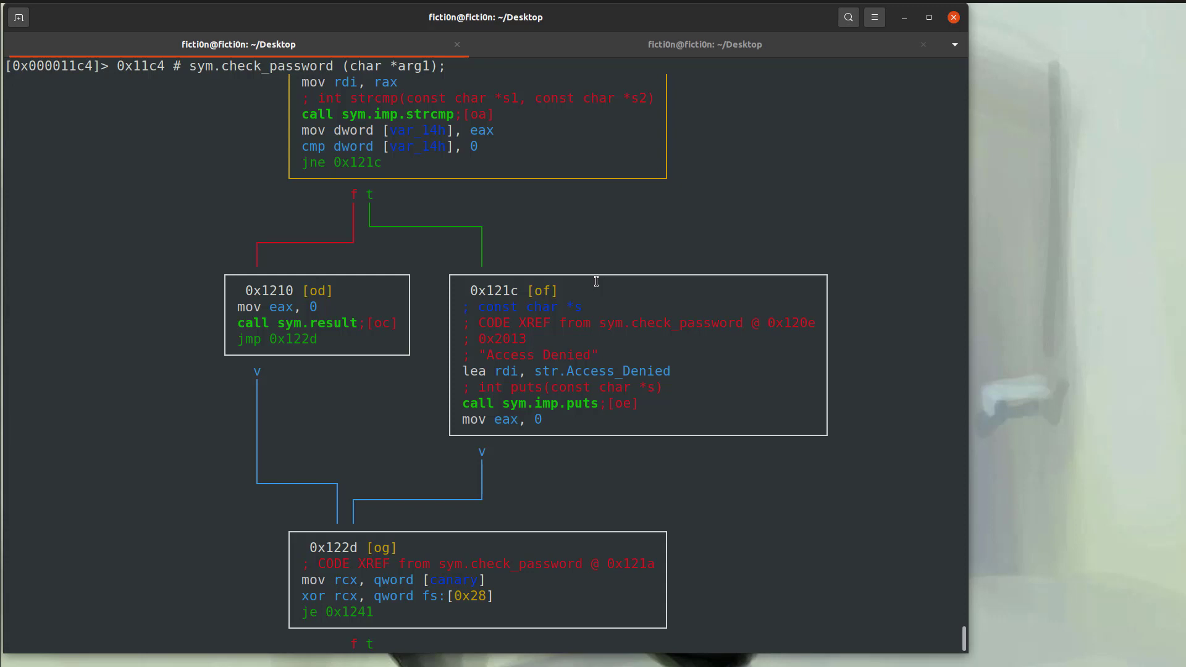
pyautogui.press('Return')
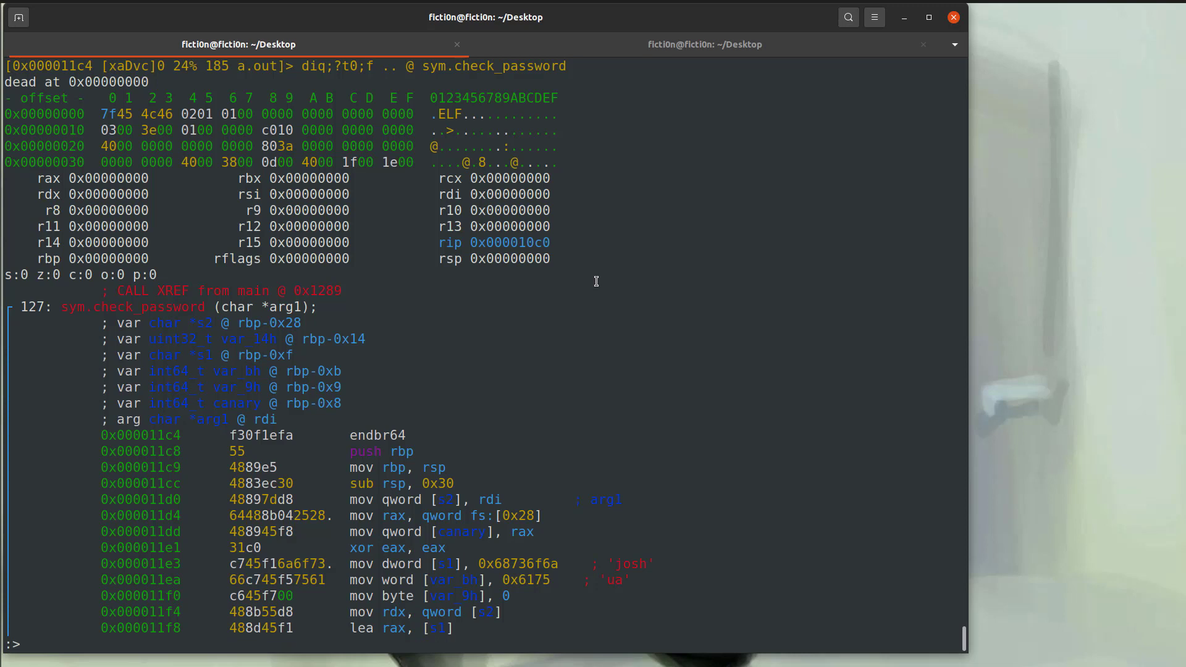
# - Quit visual mode to the plain r2 prompt at 0x11e3, where 'josh' is loaded
pyautogui.write('dddd')
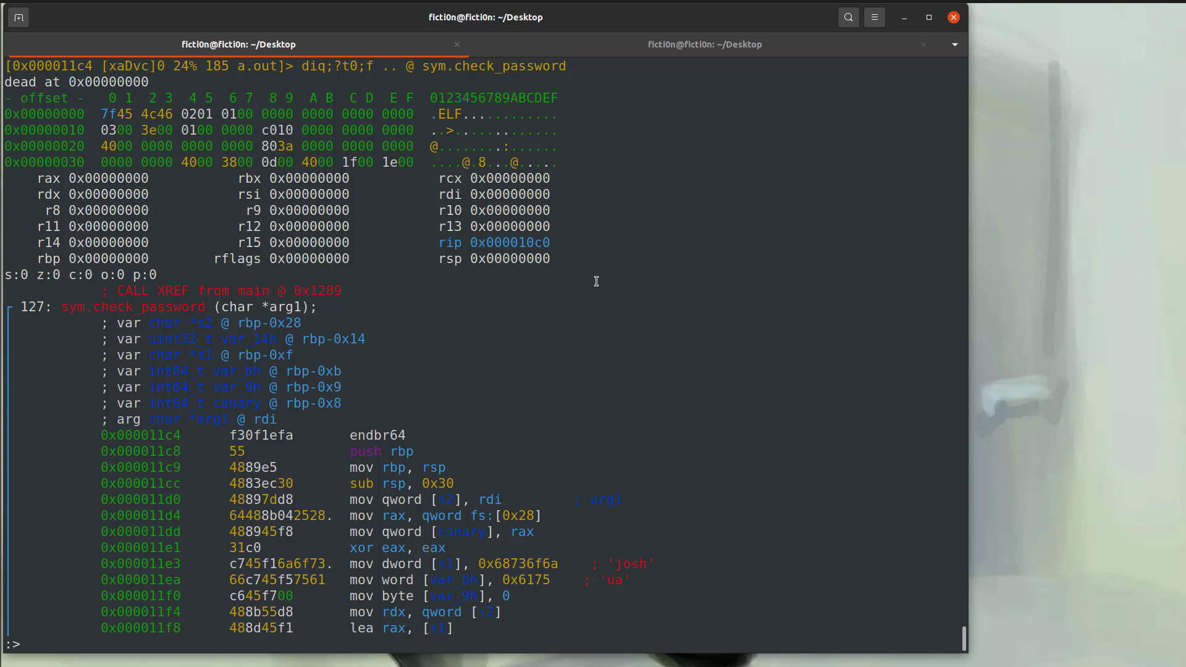
pyautogui.write('q')
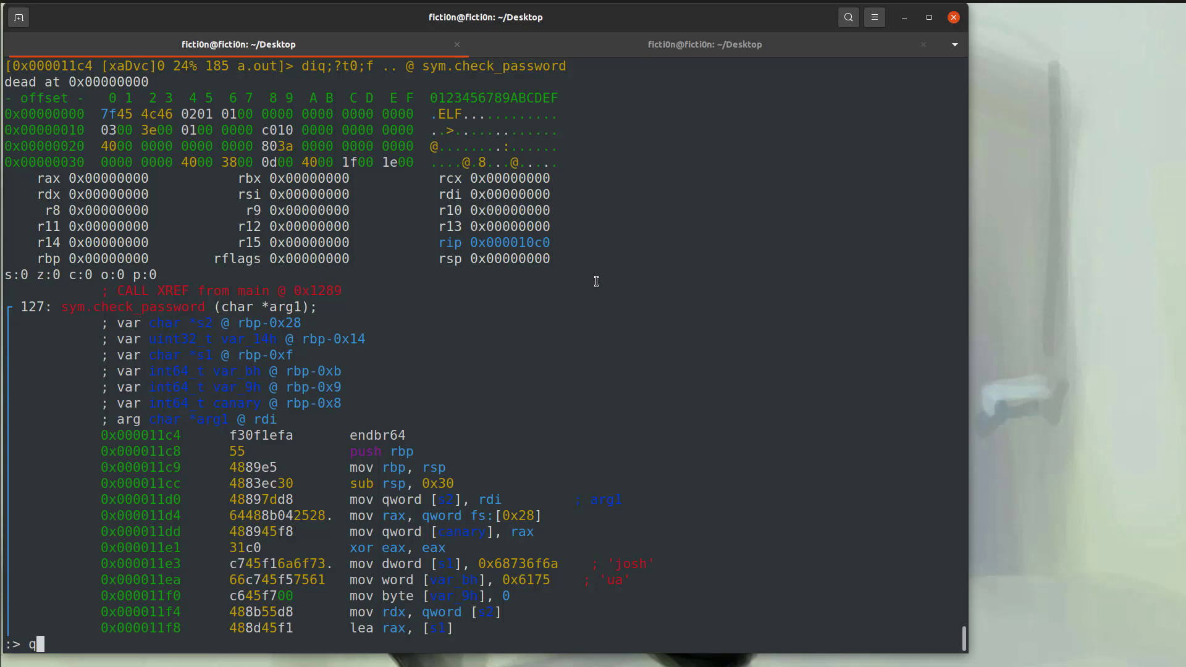
pyautogui.press('Return')
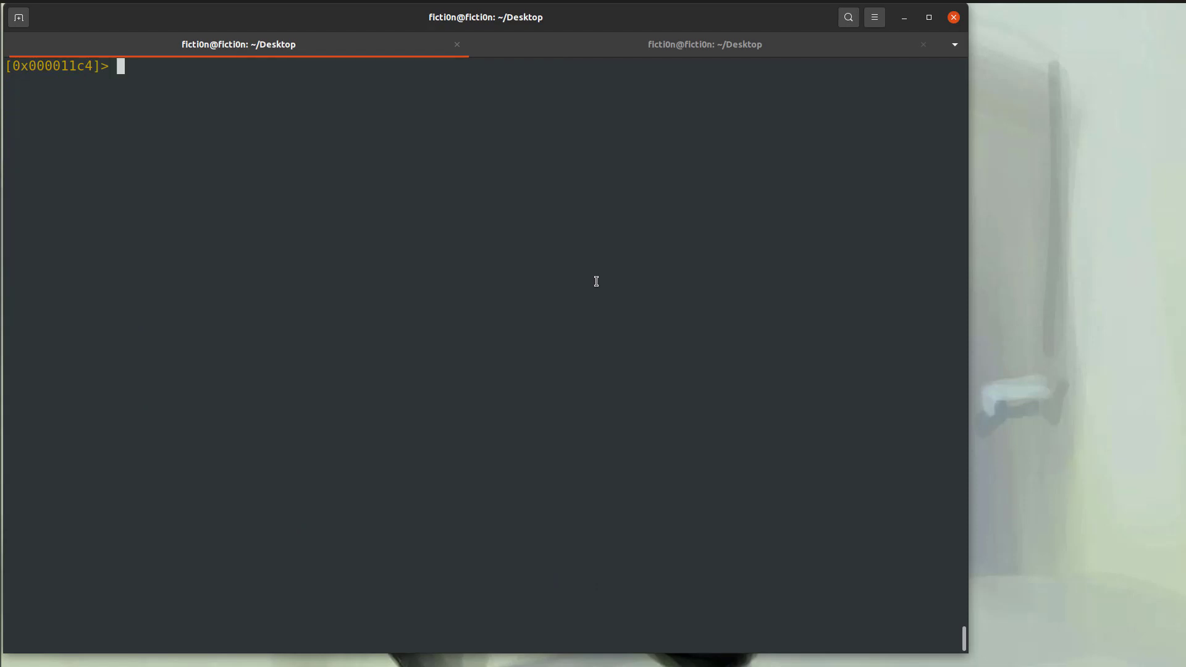
pyautogui.press('Return')
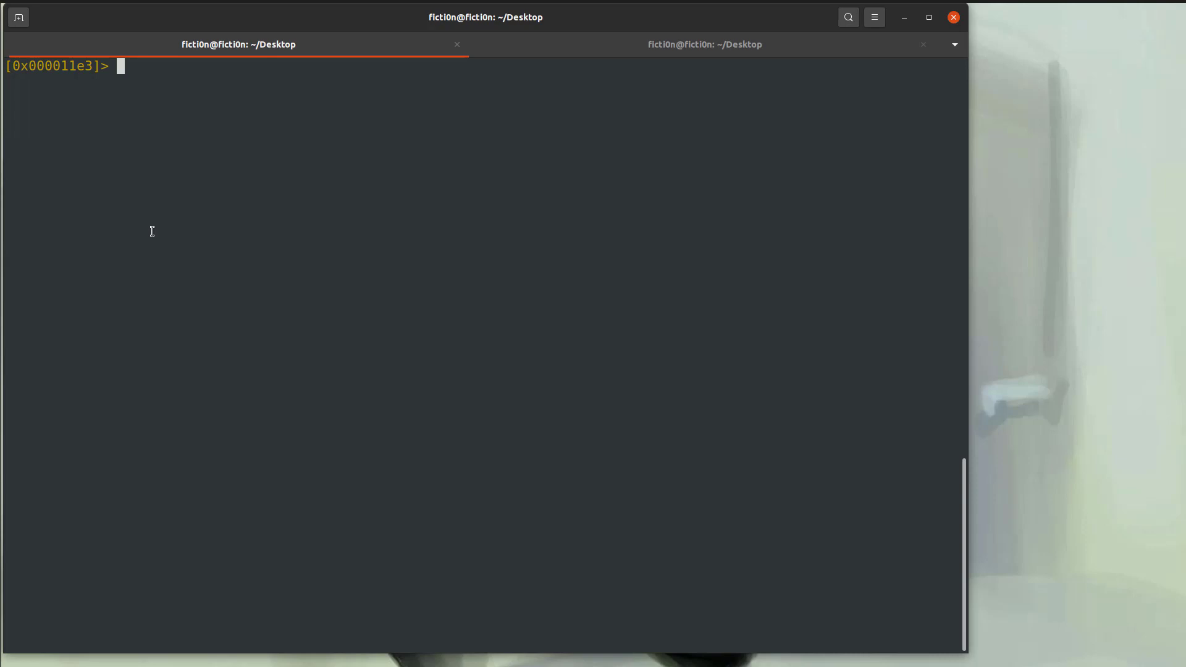
# - Launch V! panels mode and add a File Hashes panel showing md5, sha1 and sha256
pyautogui.write('V!')
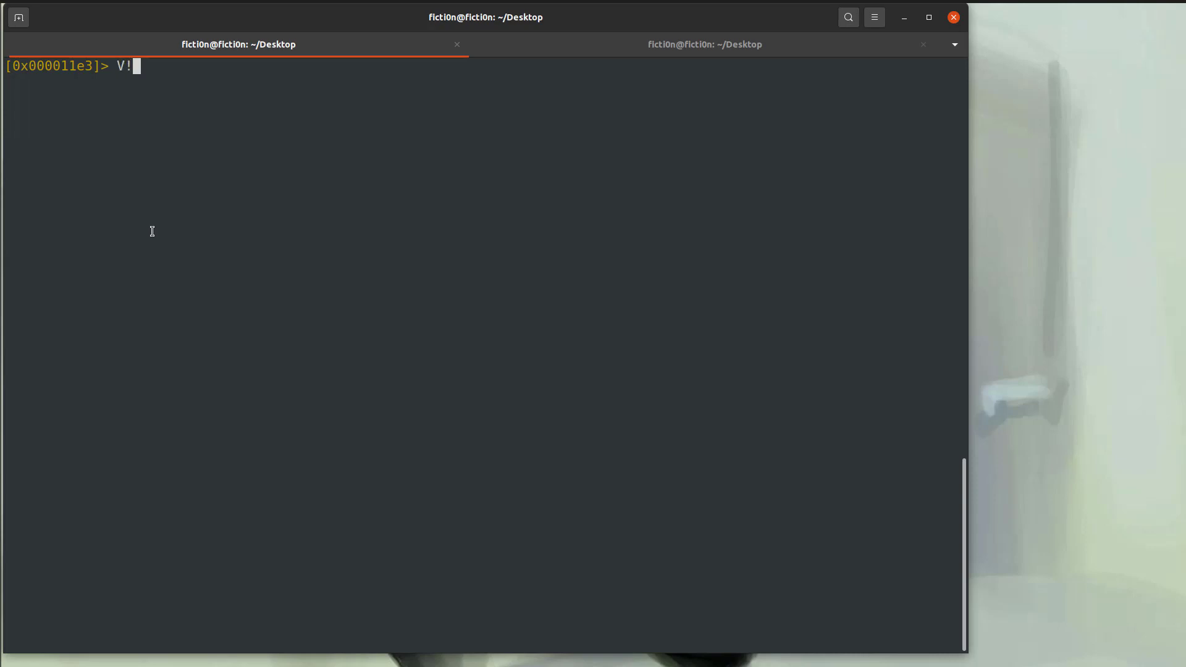
pyautogui.press('Return')
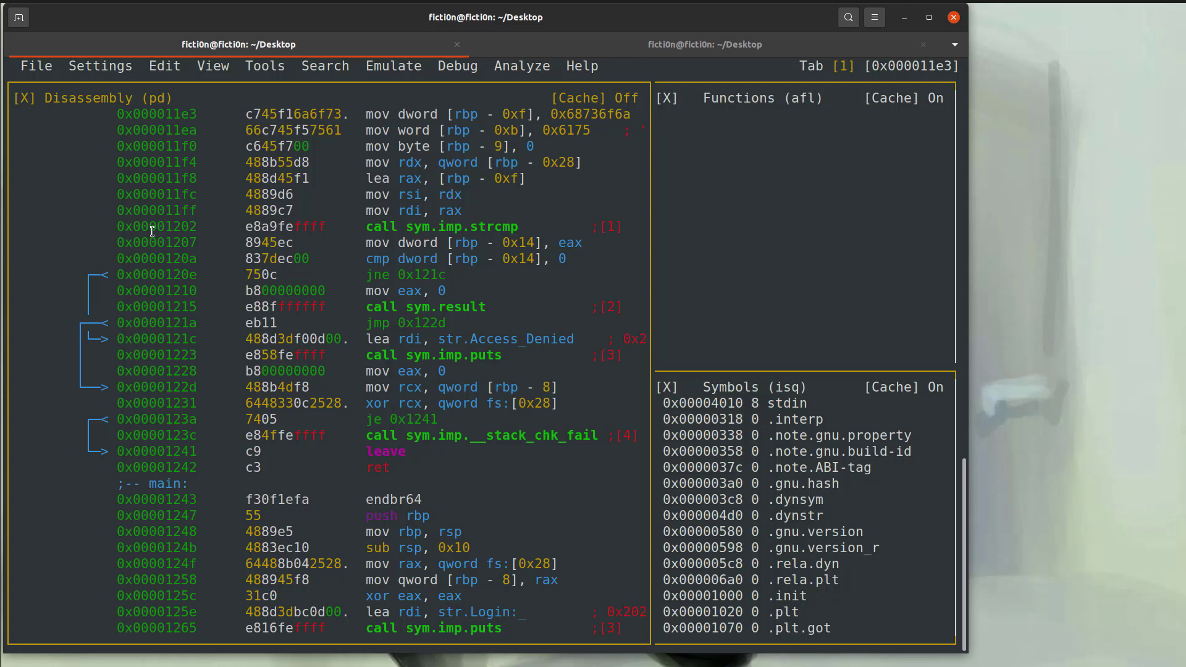
pyautogui.moveTo(502, 329)
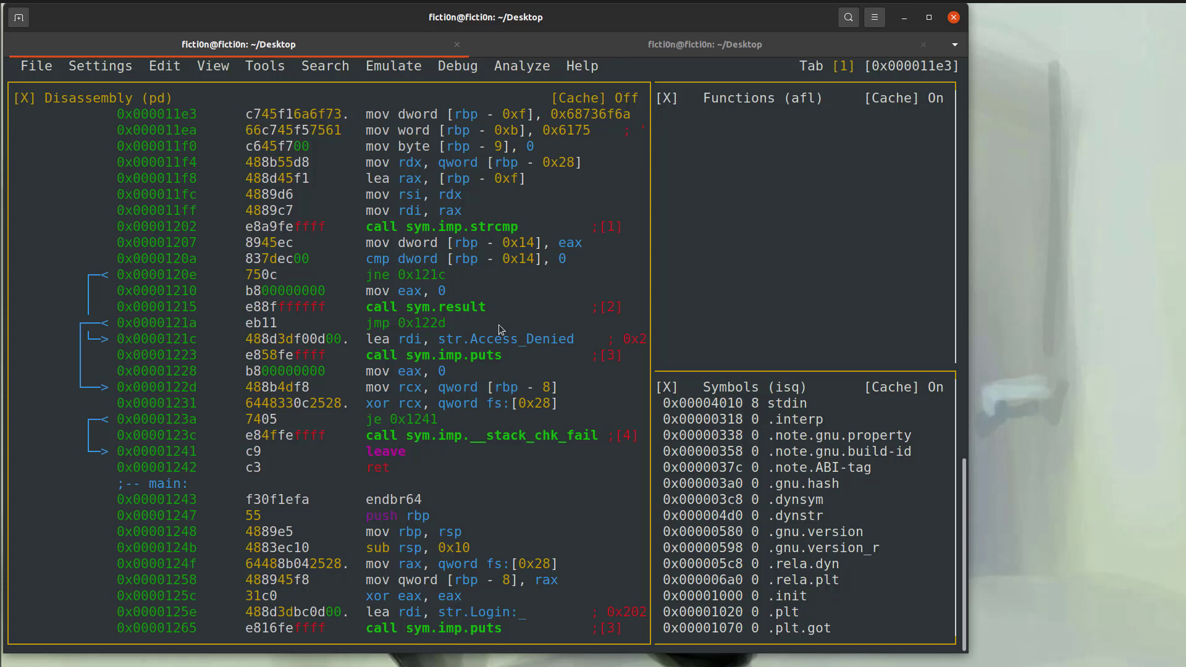
pyautogui.click(456, 66)
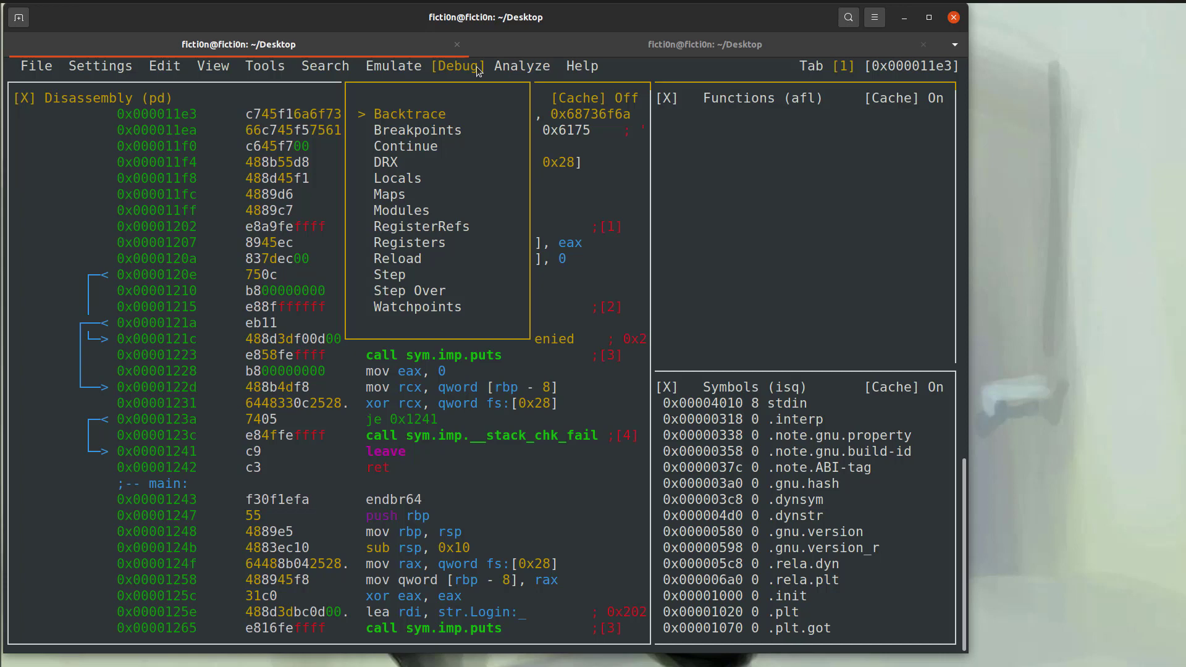
pyautogui.click(213, 66)
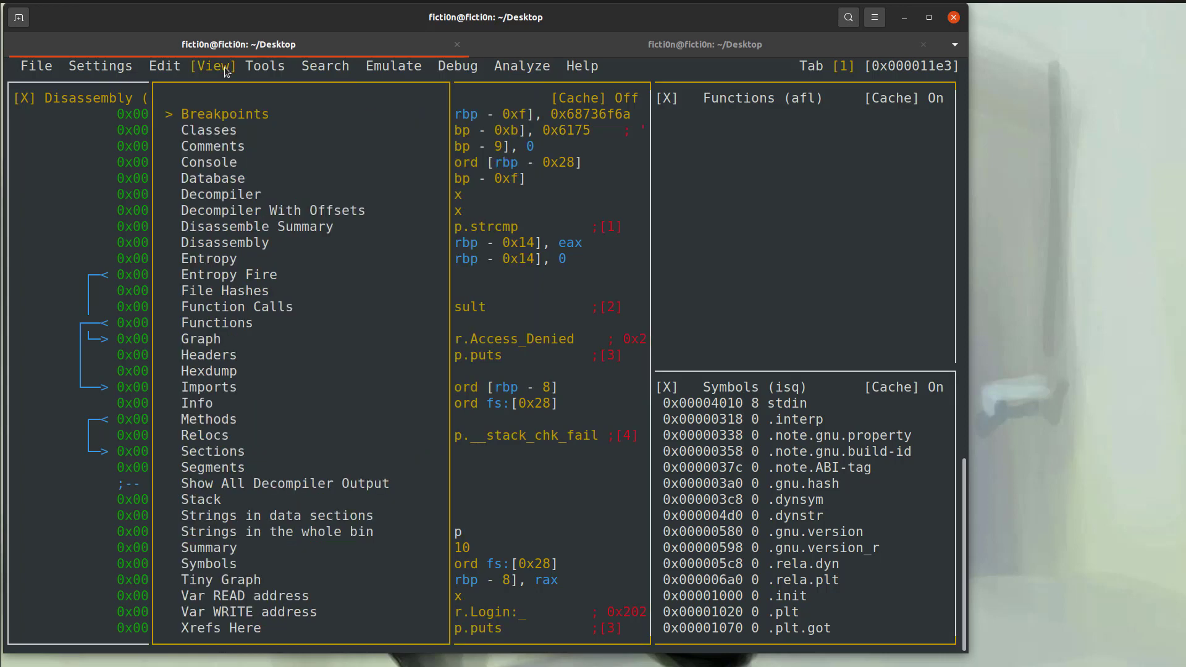
pyautogui.click(225, 290)
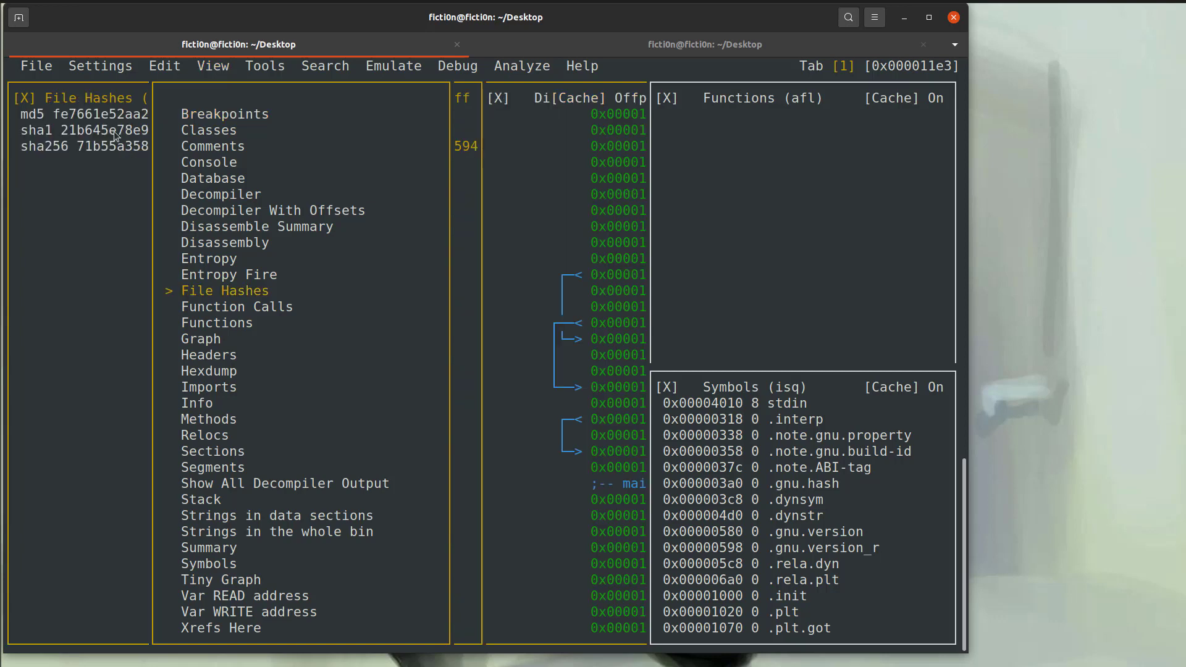
pyautogui.moveTo(50, 78)
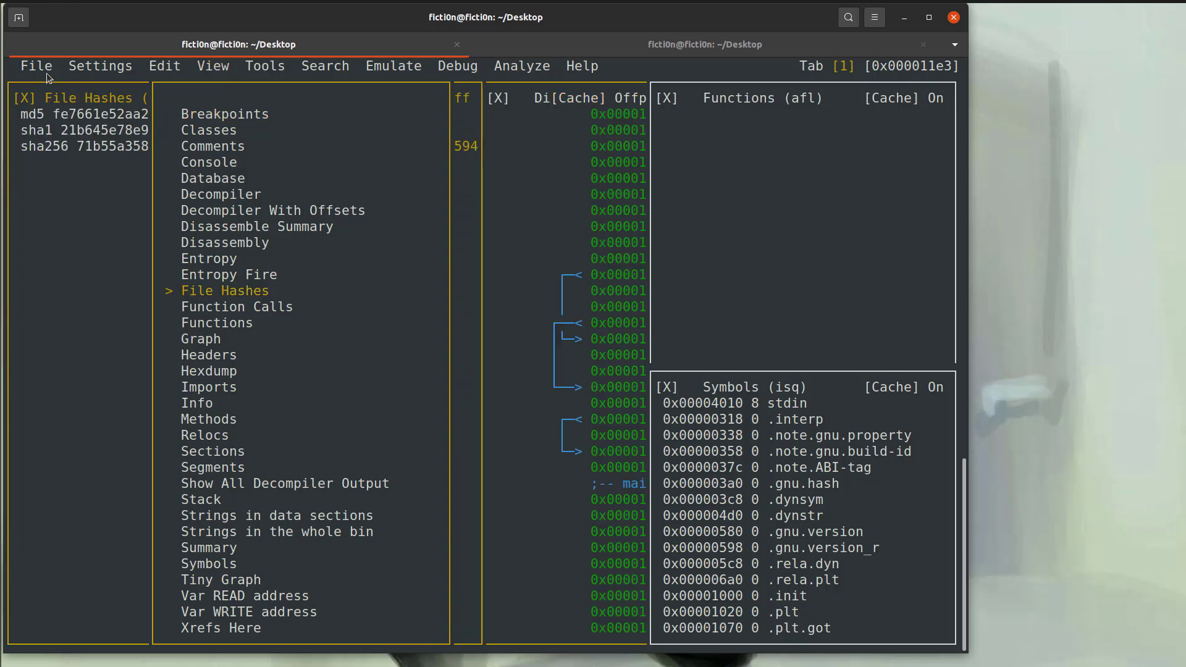
pyautogui.click(35, 66)
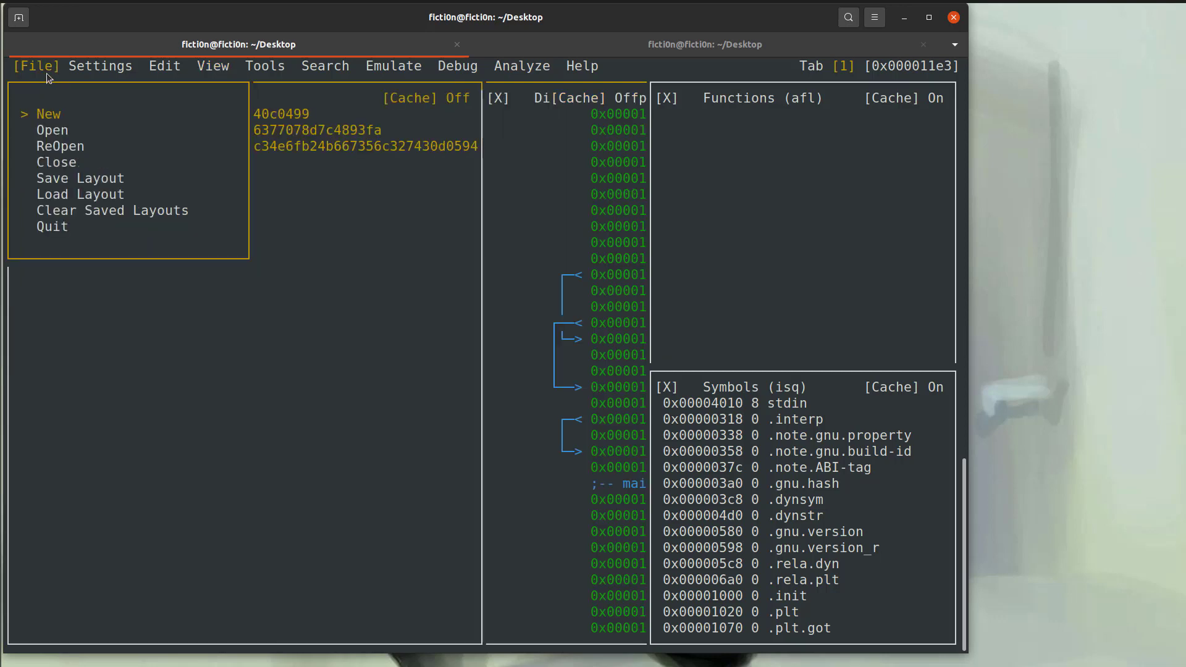
pyautogui.moveTo(56, 87)
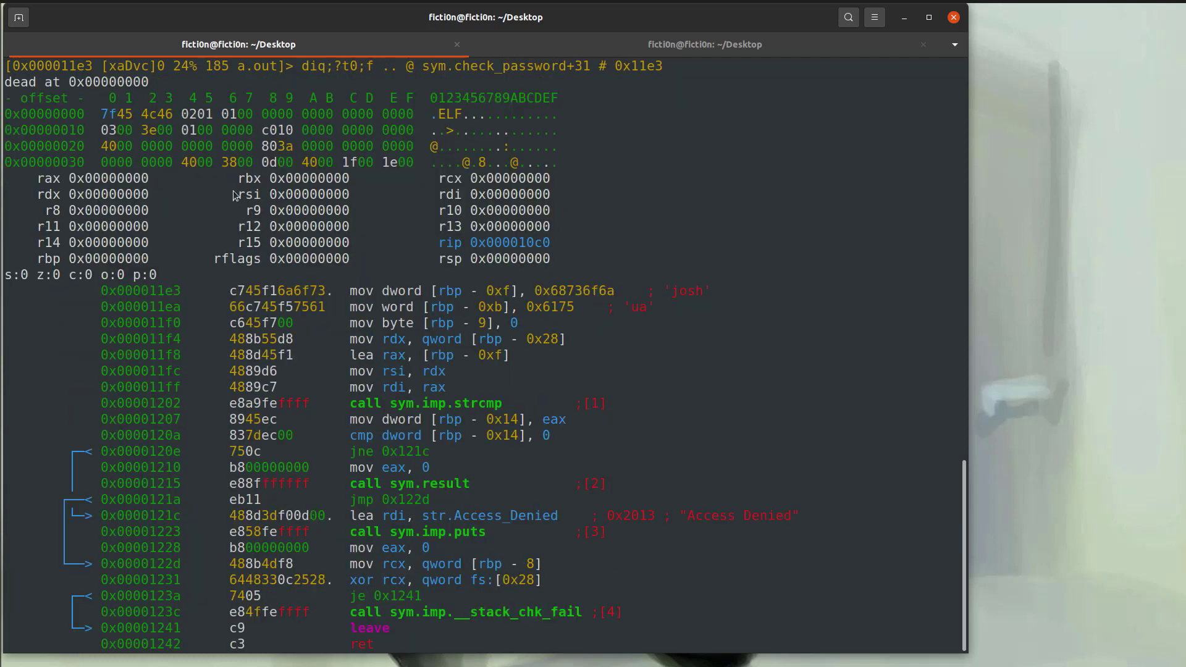
pyautogui.moveTo(179, 277)
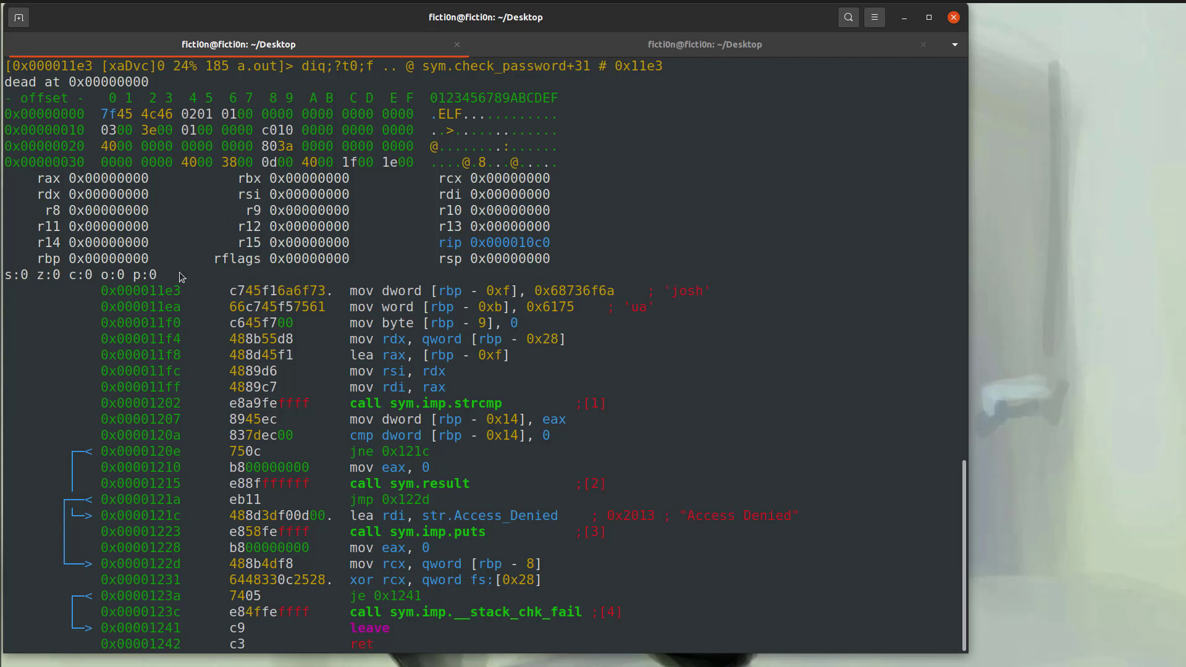
pyautogui.moveTo(181, 317)
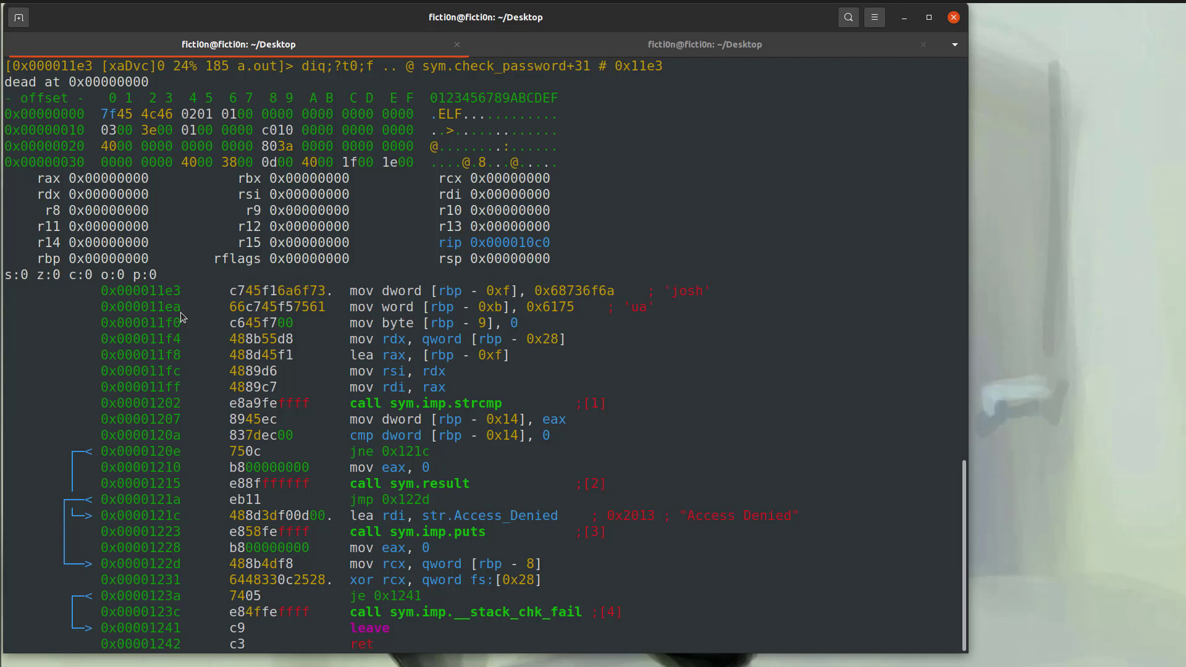